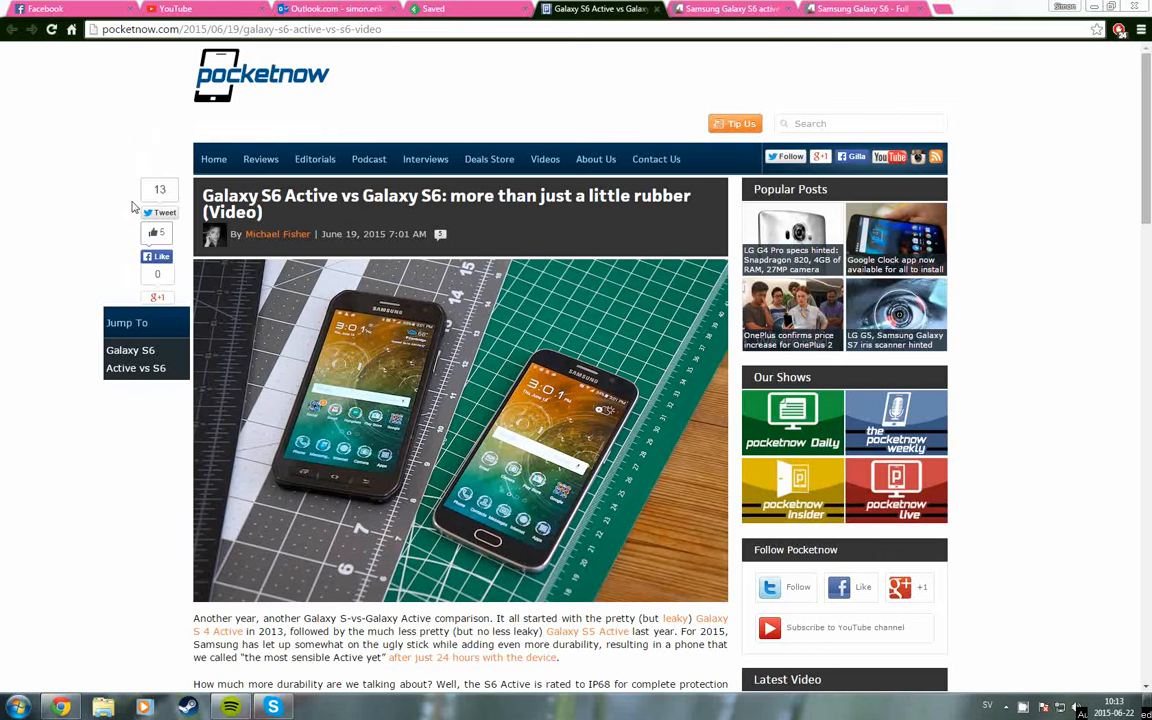
mouse_move(266, 300)
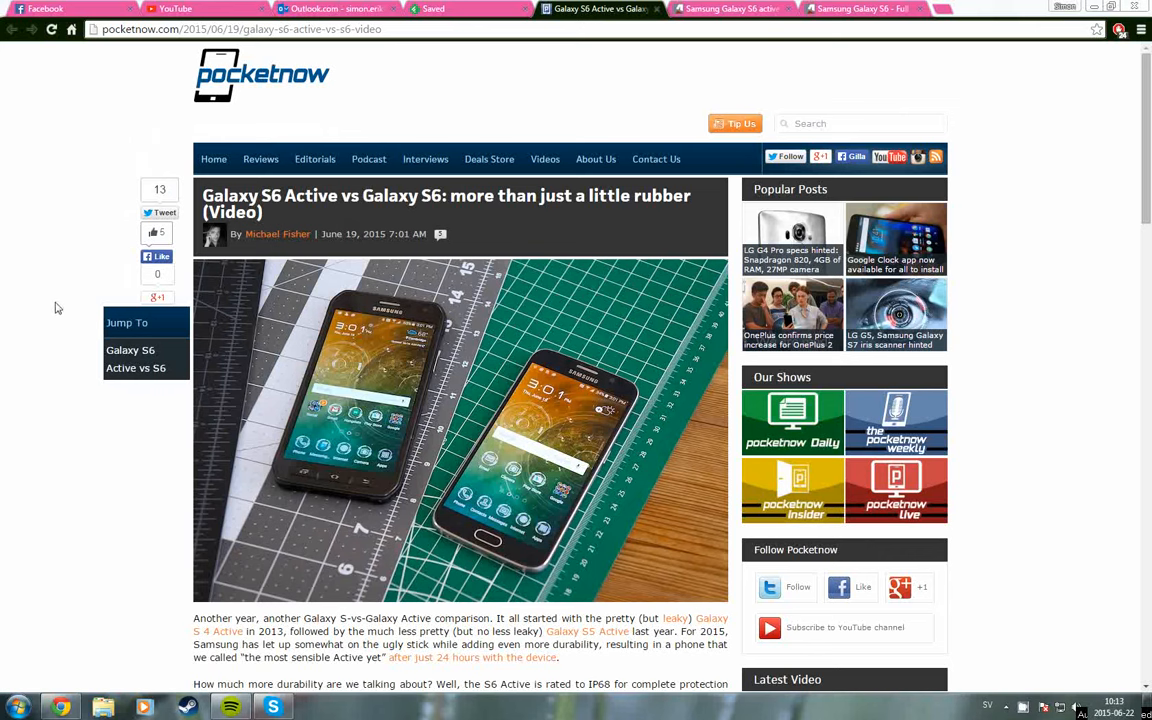
mouse_move(336, 260)
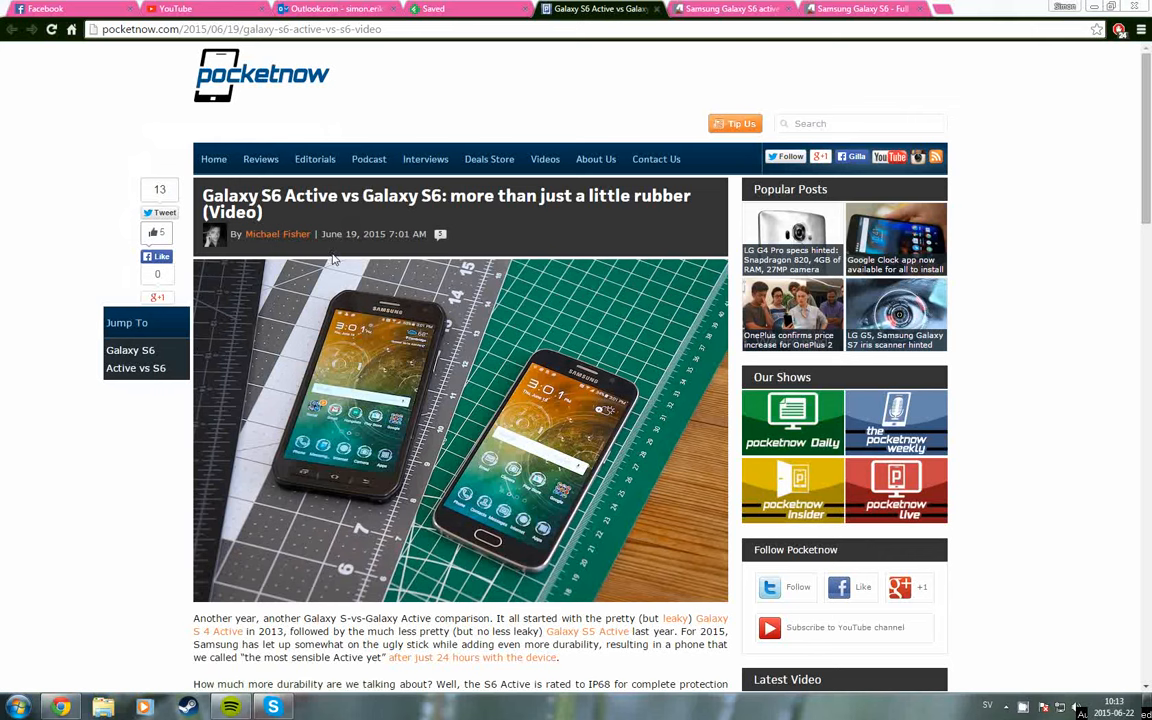
mouse_move(110, 410)
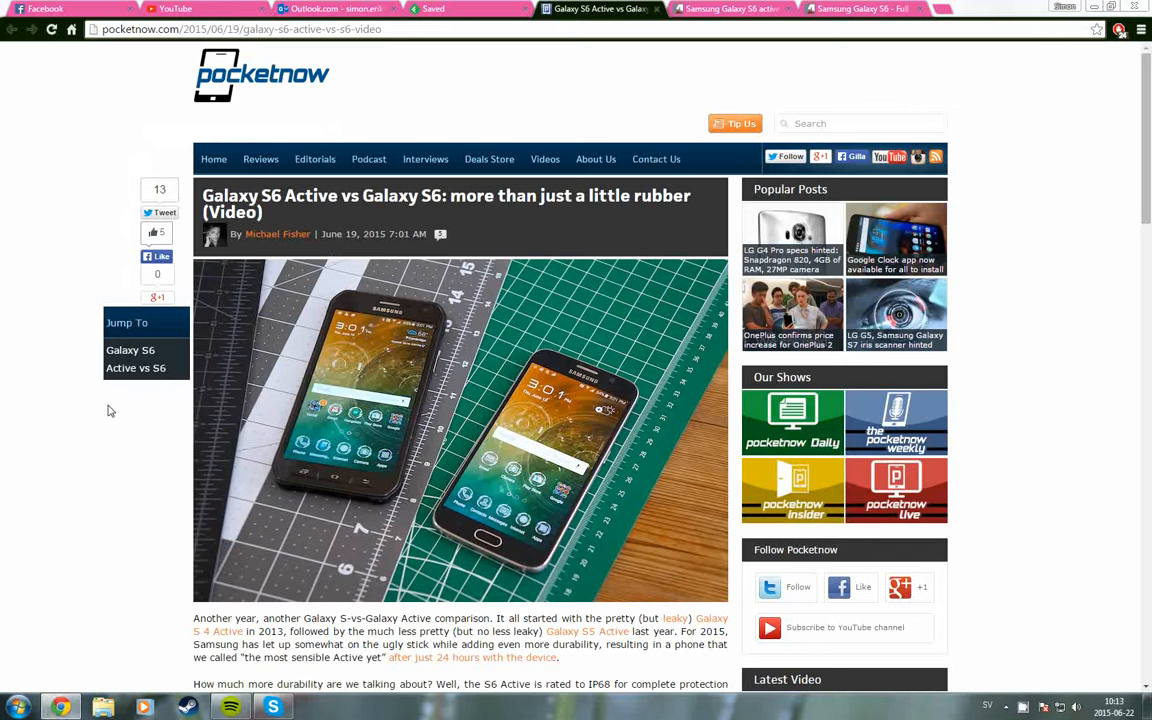
mouse_move(708, 196)
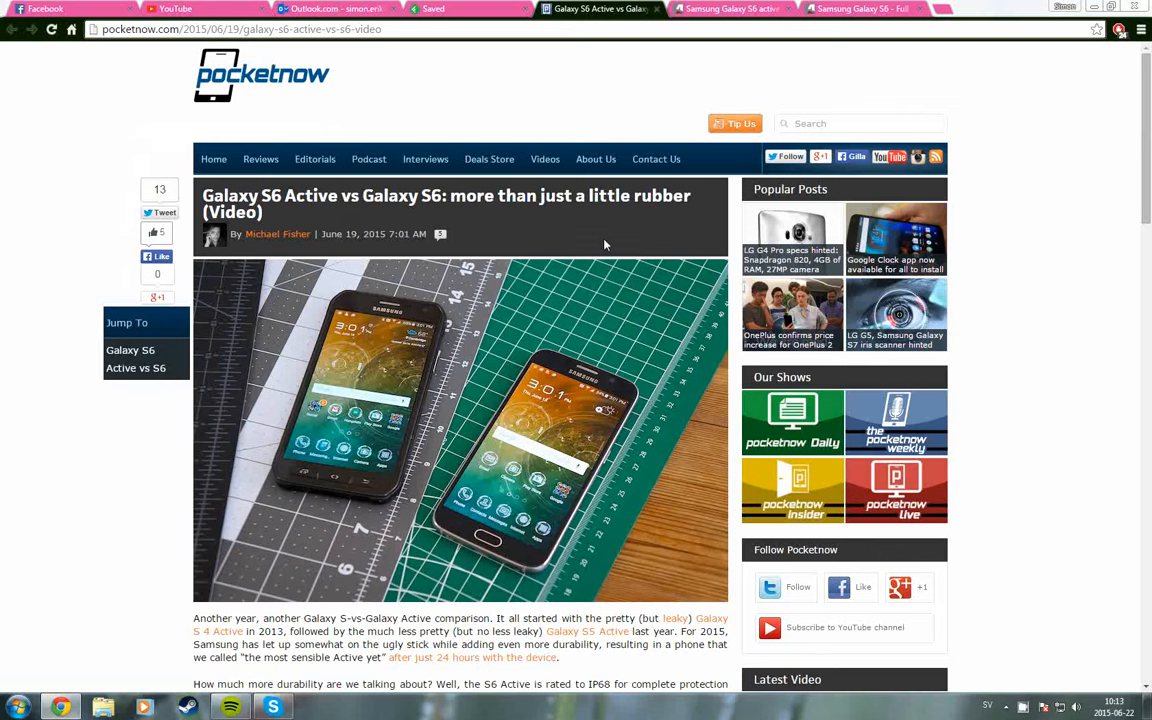
mouse_move(598, 244)
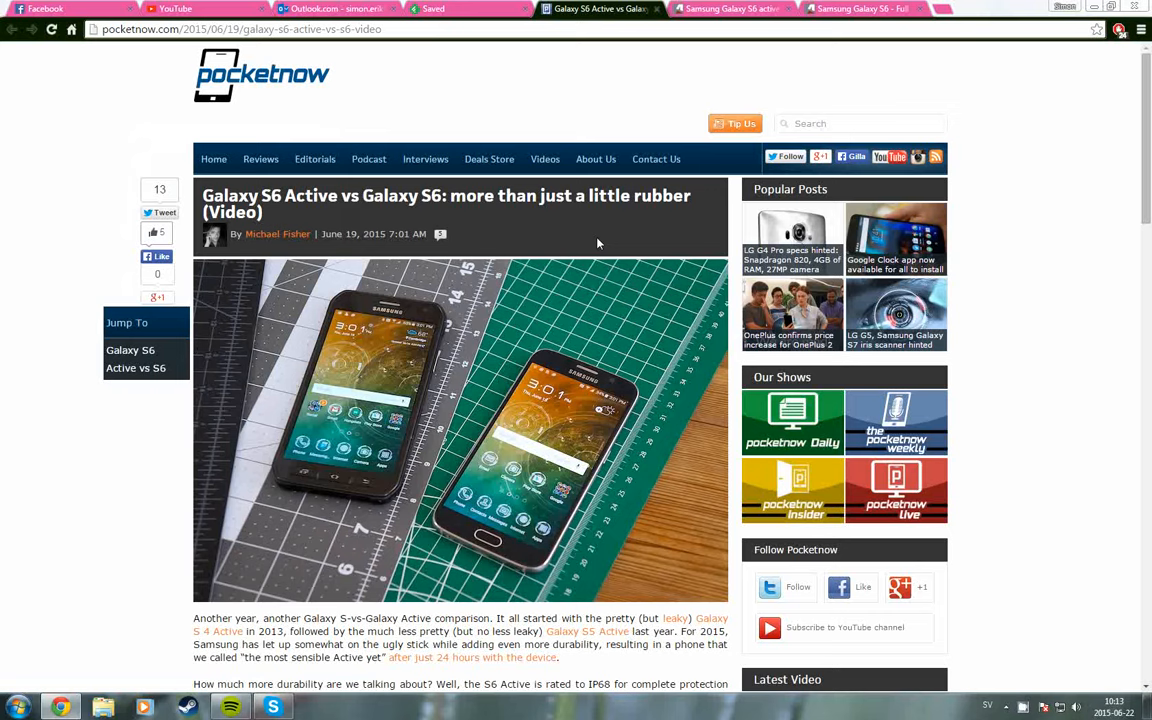
mouse_move(168, 284)
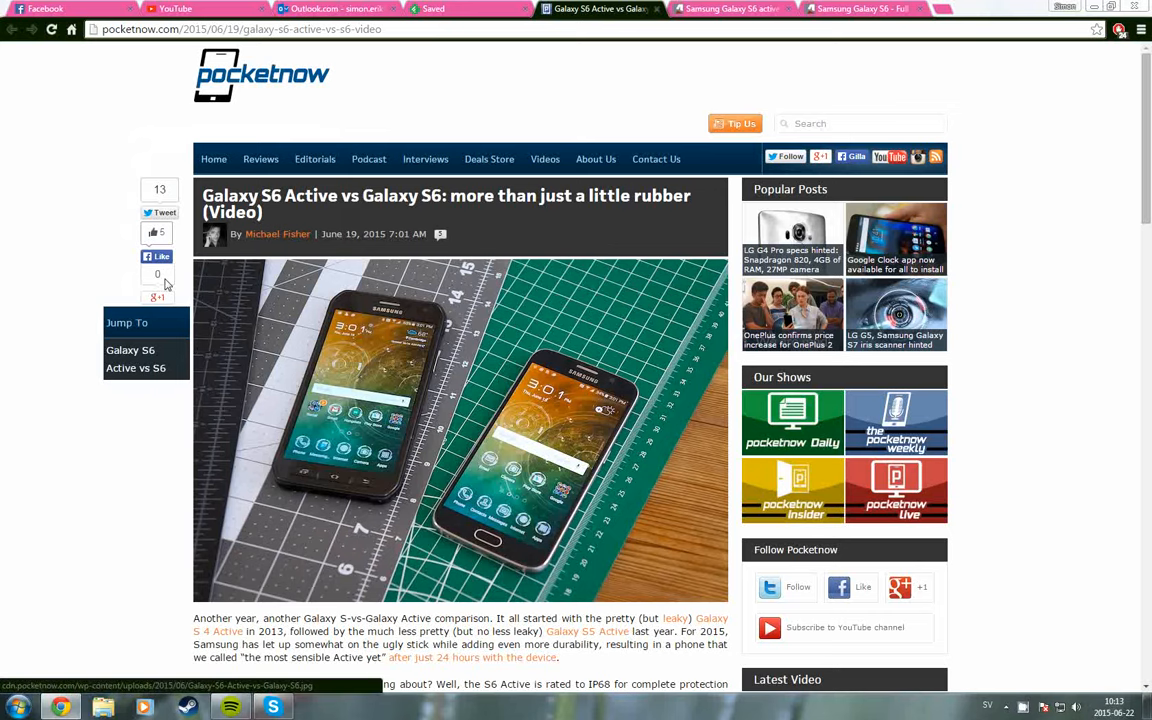
mouse_move(8, 288)
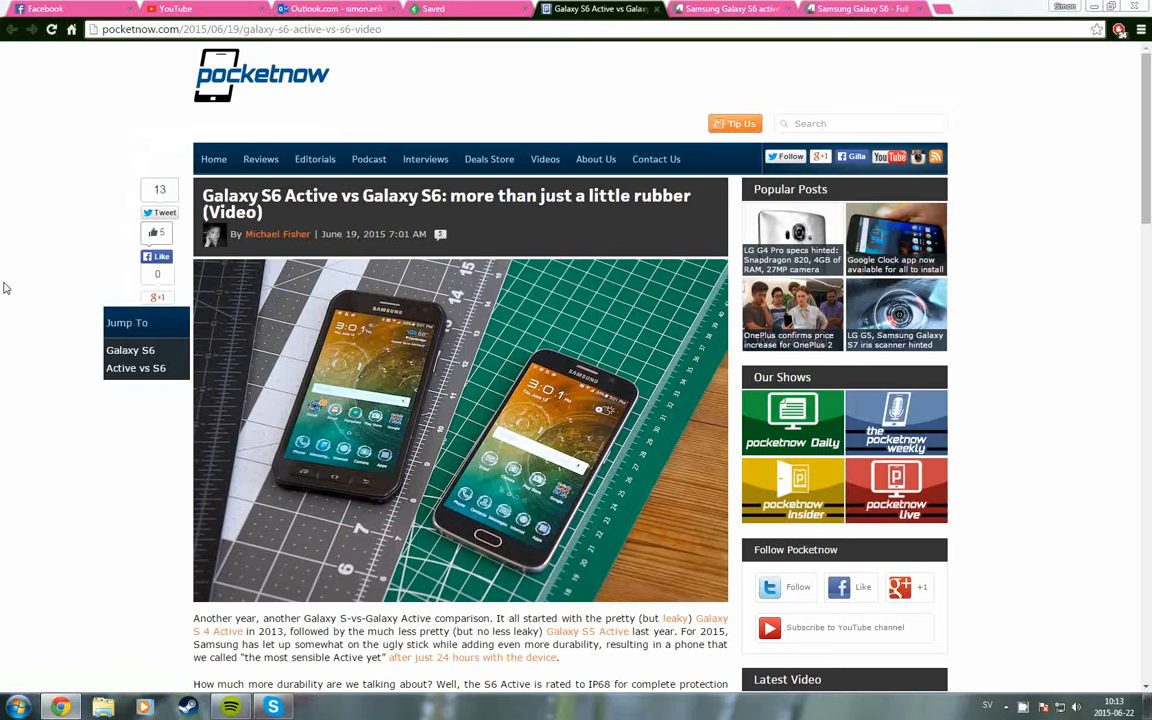
- Scroll through the Pocketnow article, then switch to GSMArena's Galaxy S6 active spec tab
scroll("down", 3)
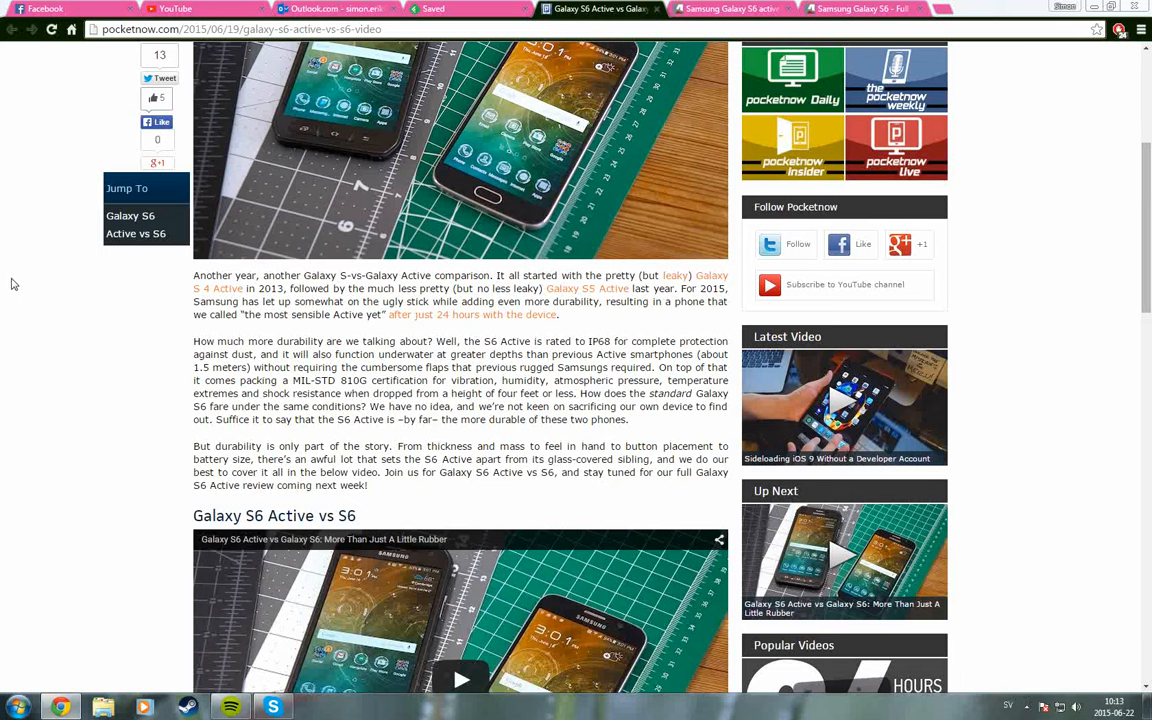
mouse_move(20, 276)
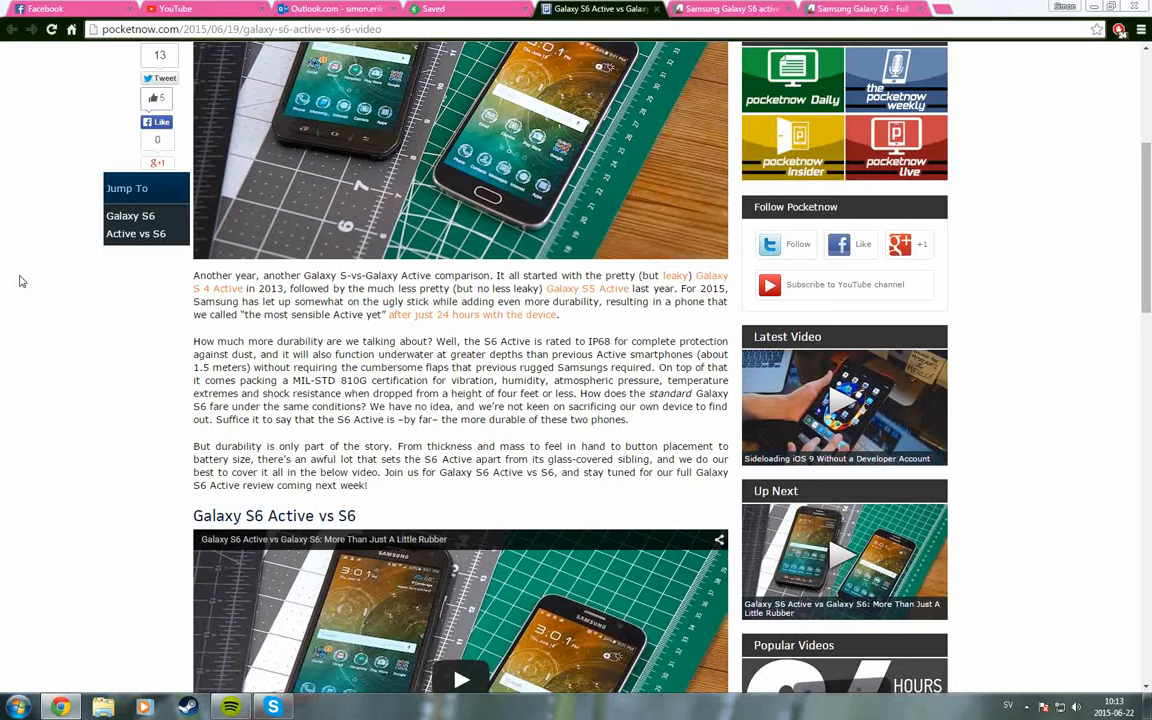
scroll("down", 3)
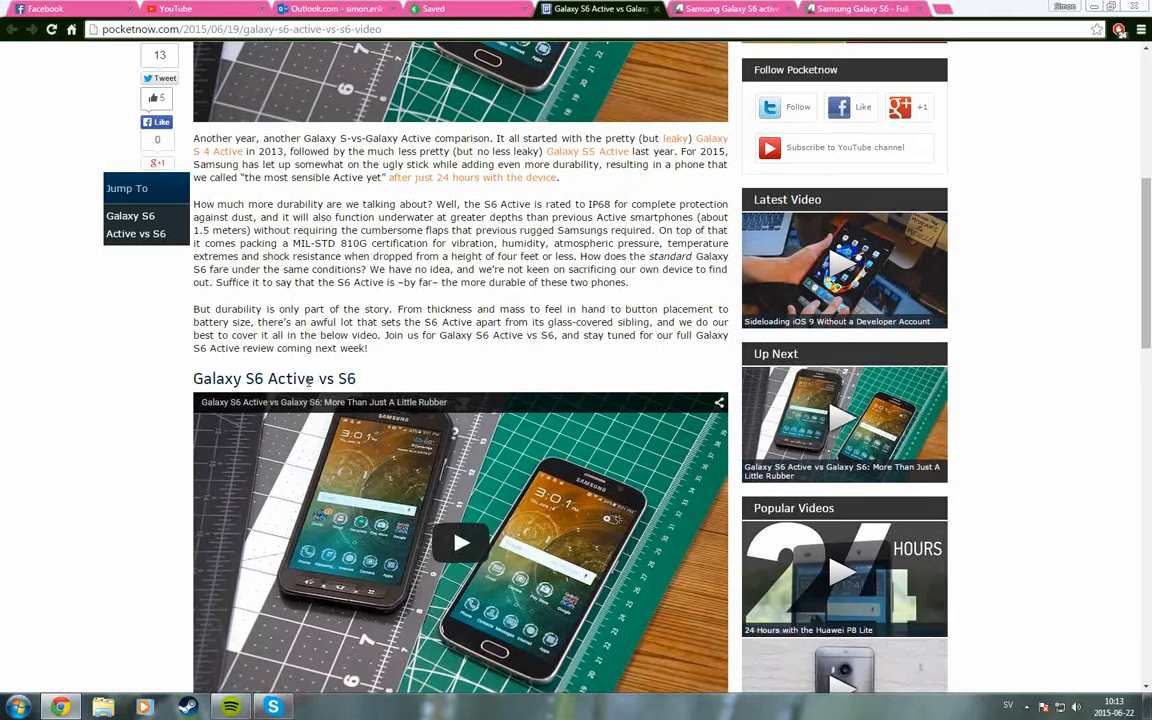
mouse_move(42, 218)
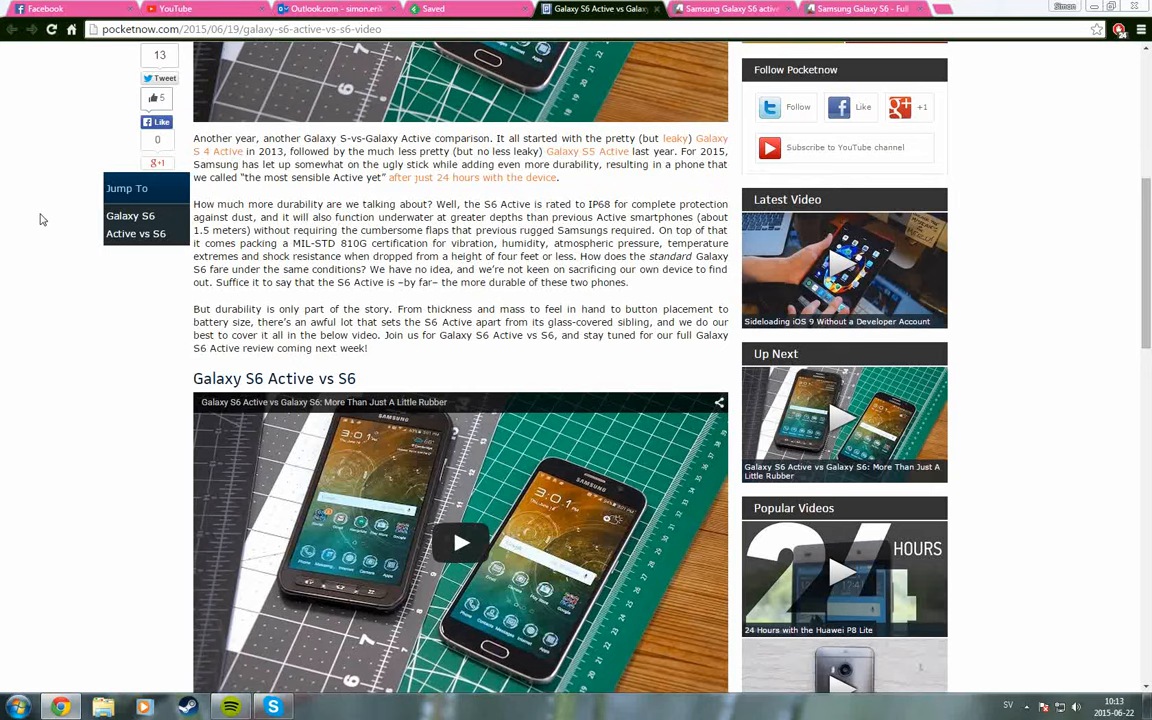
scroll("down", 3)
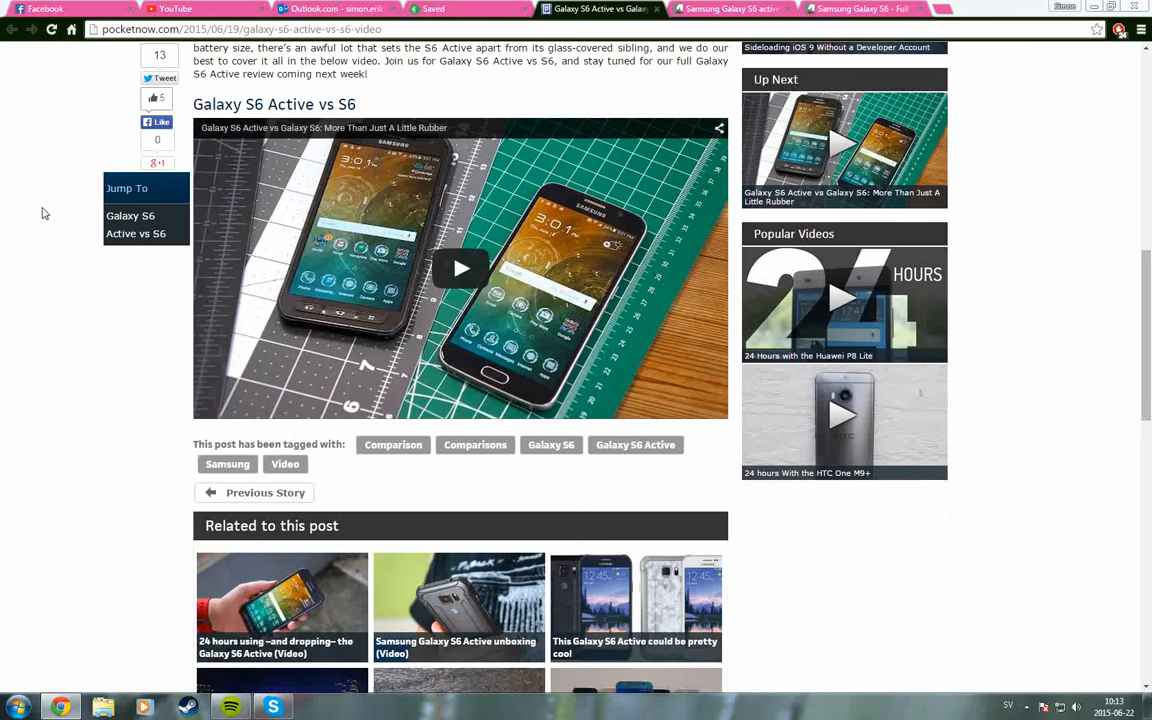
mouse_move(72, 196)
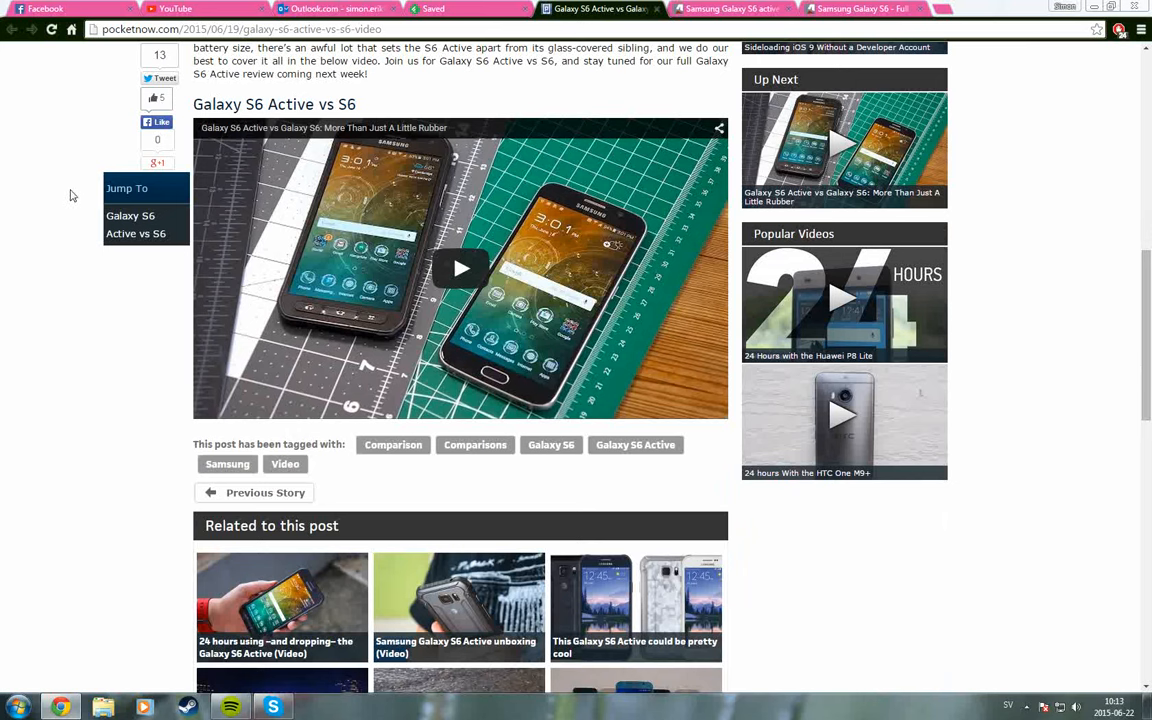
mouse_move(82, 210)
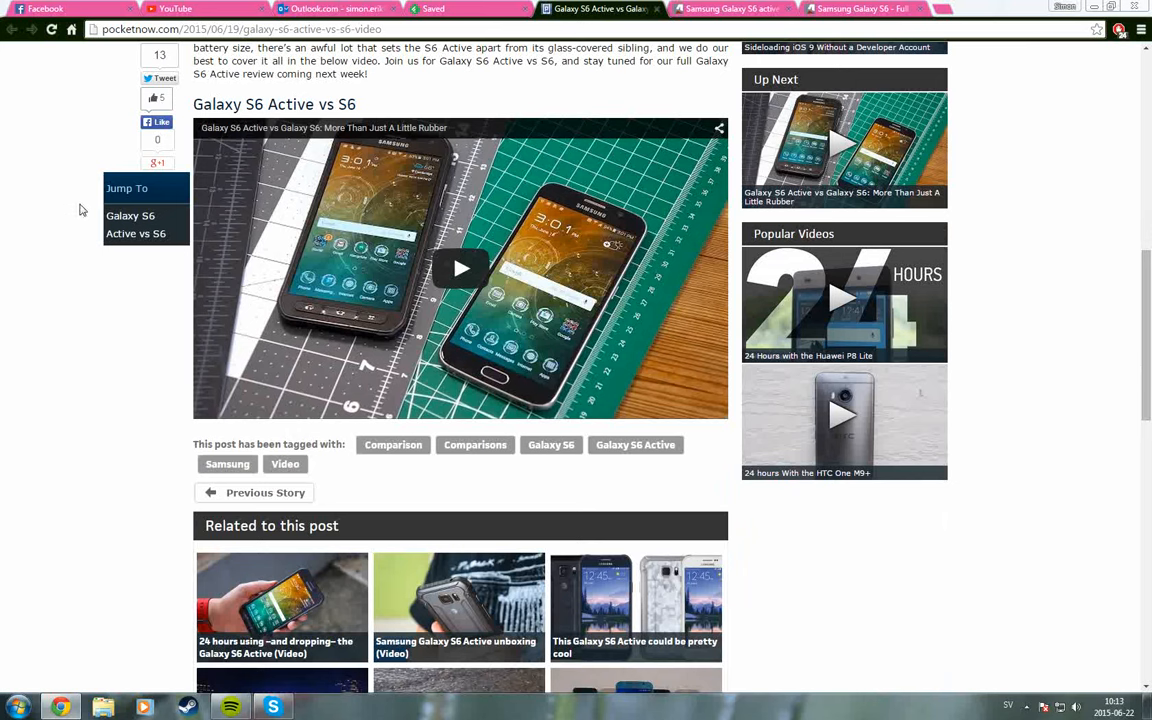
mouse_move(72, 210)
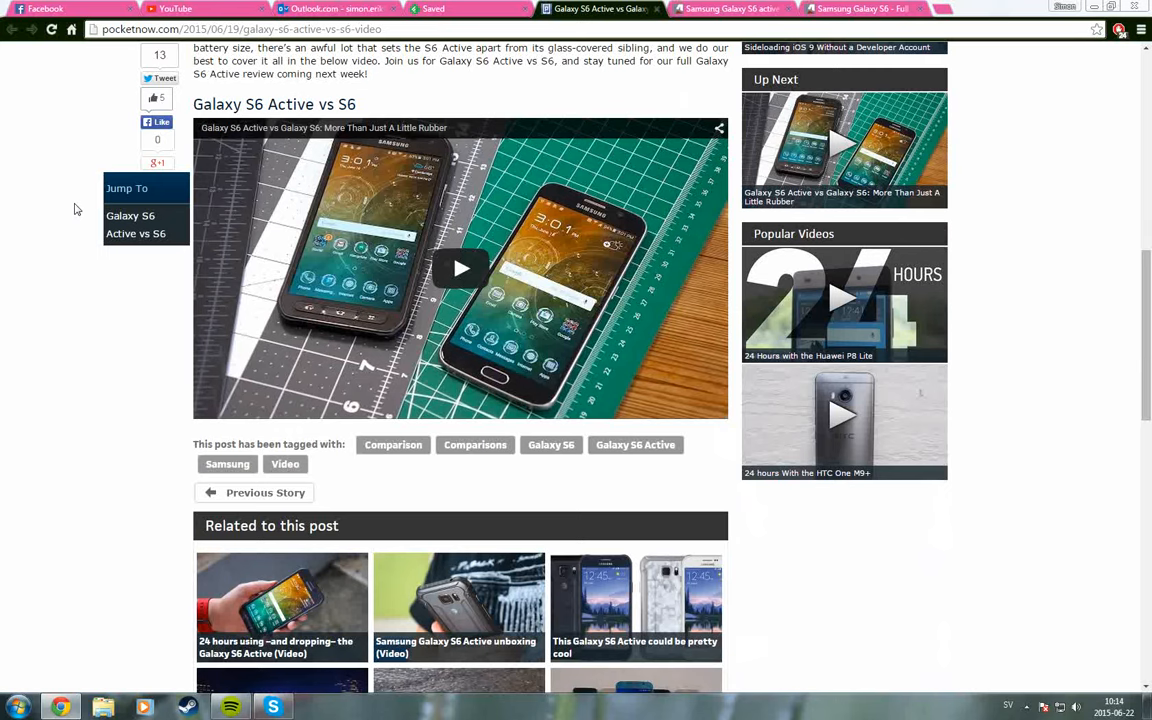
scroll("up", 3)
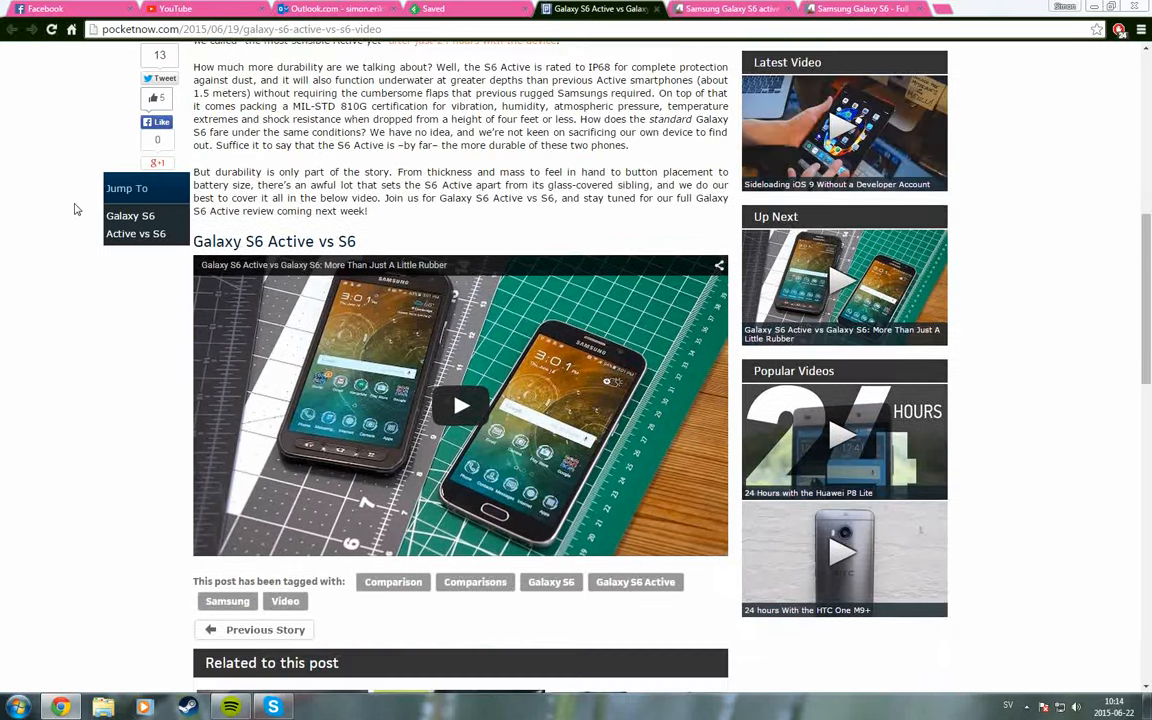
scroll("up", 3)
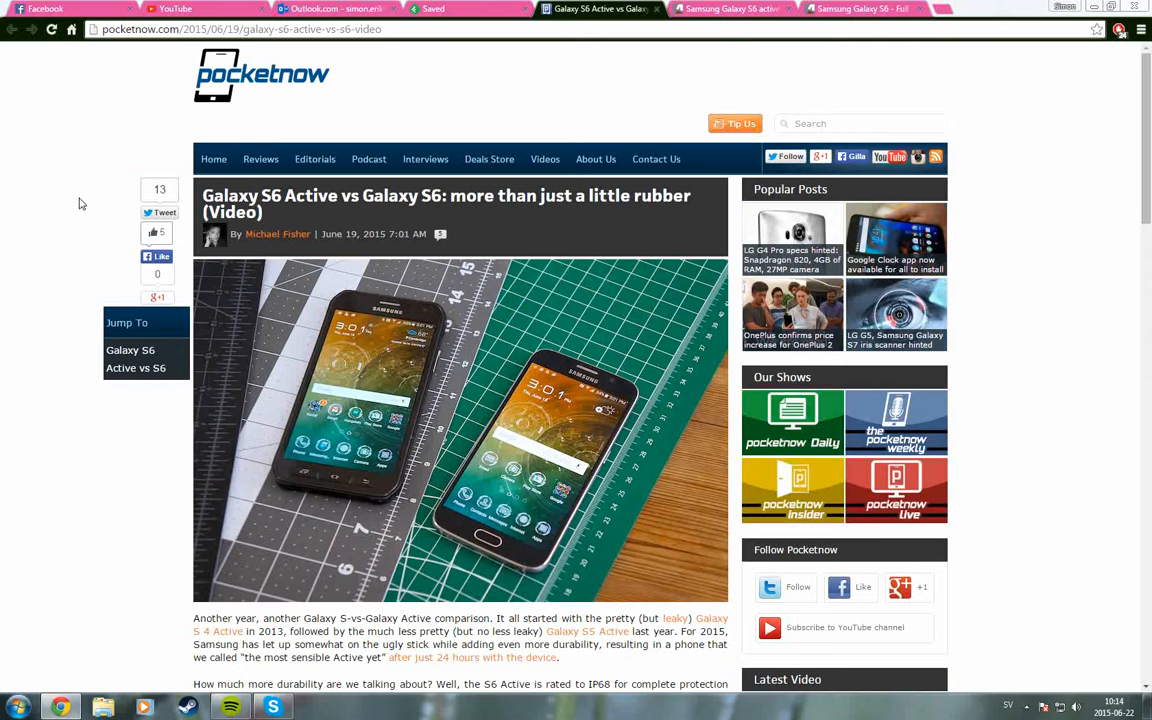
left_click(730, 8)
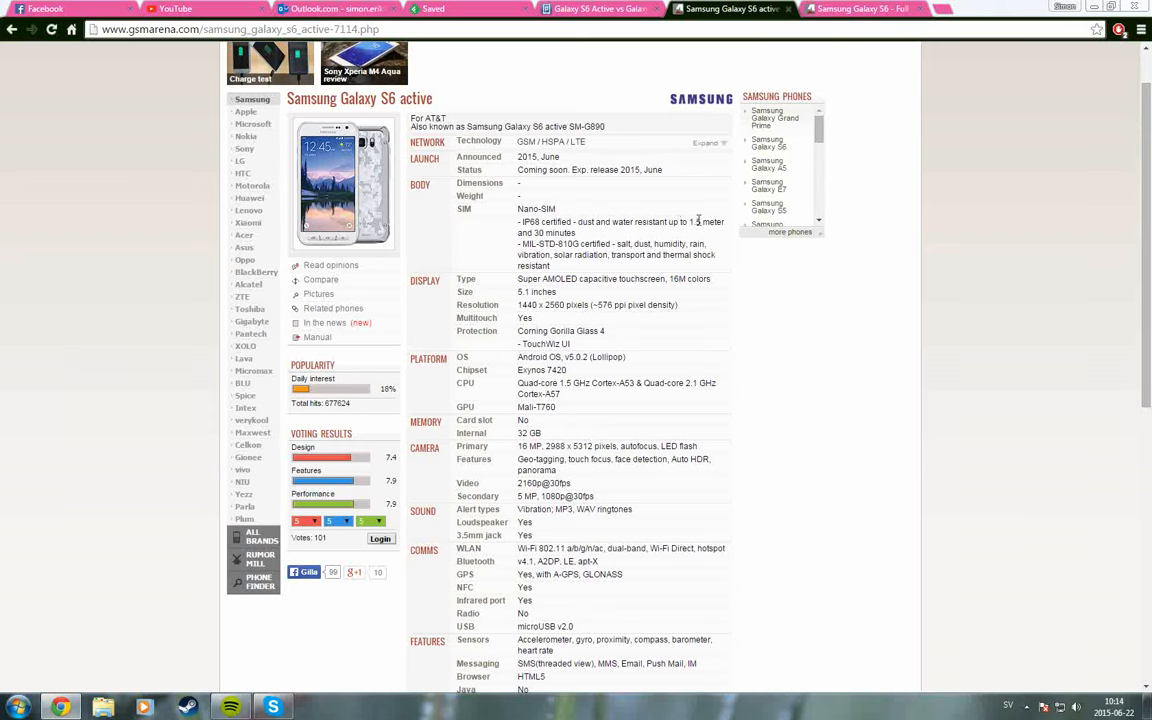
mouse_move(516, 250)
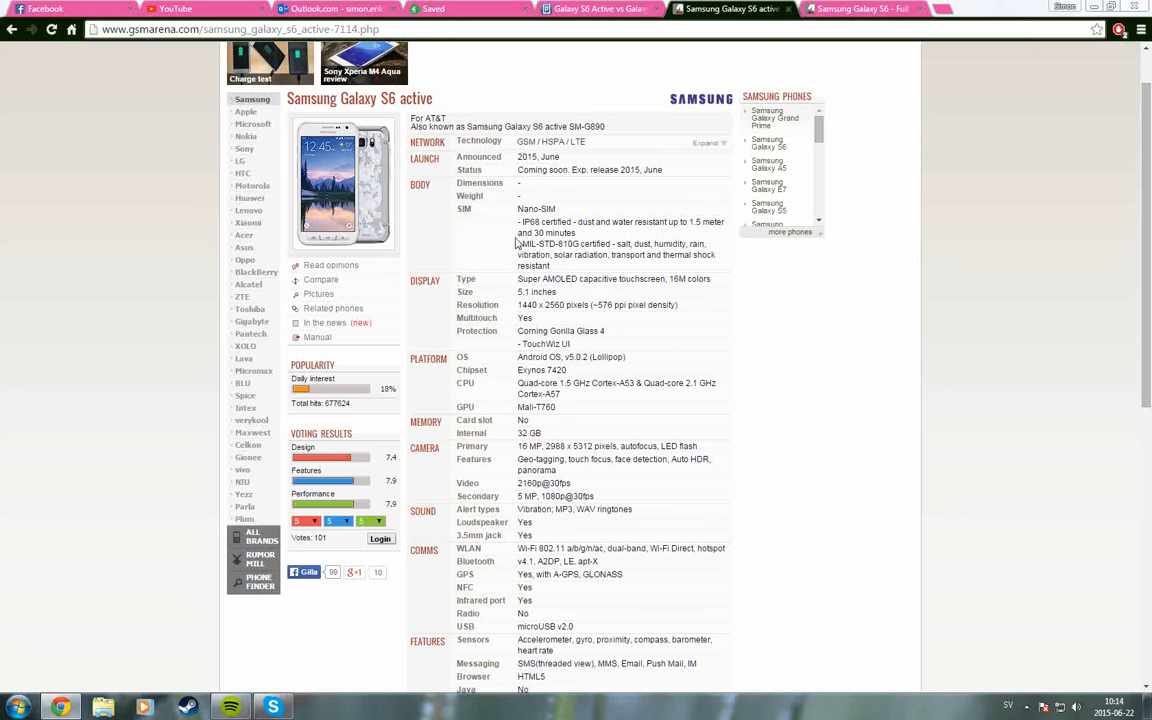
mouse_move(744, 280)
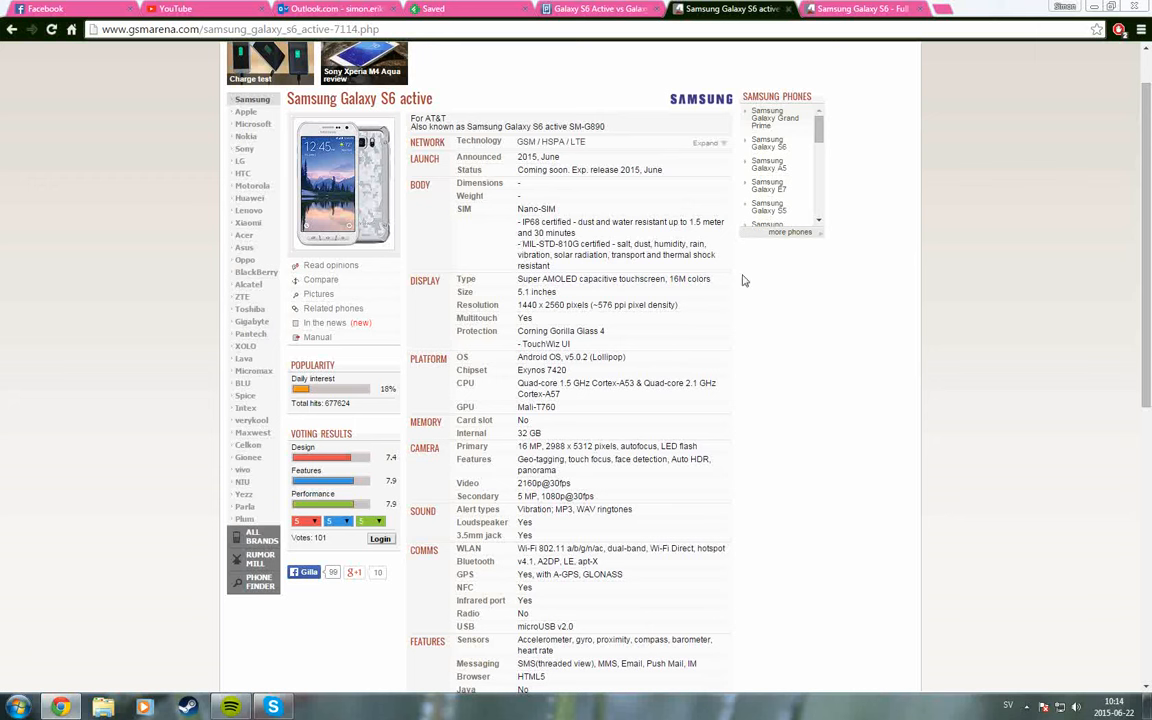
mouse_move(724, 316)
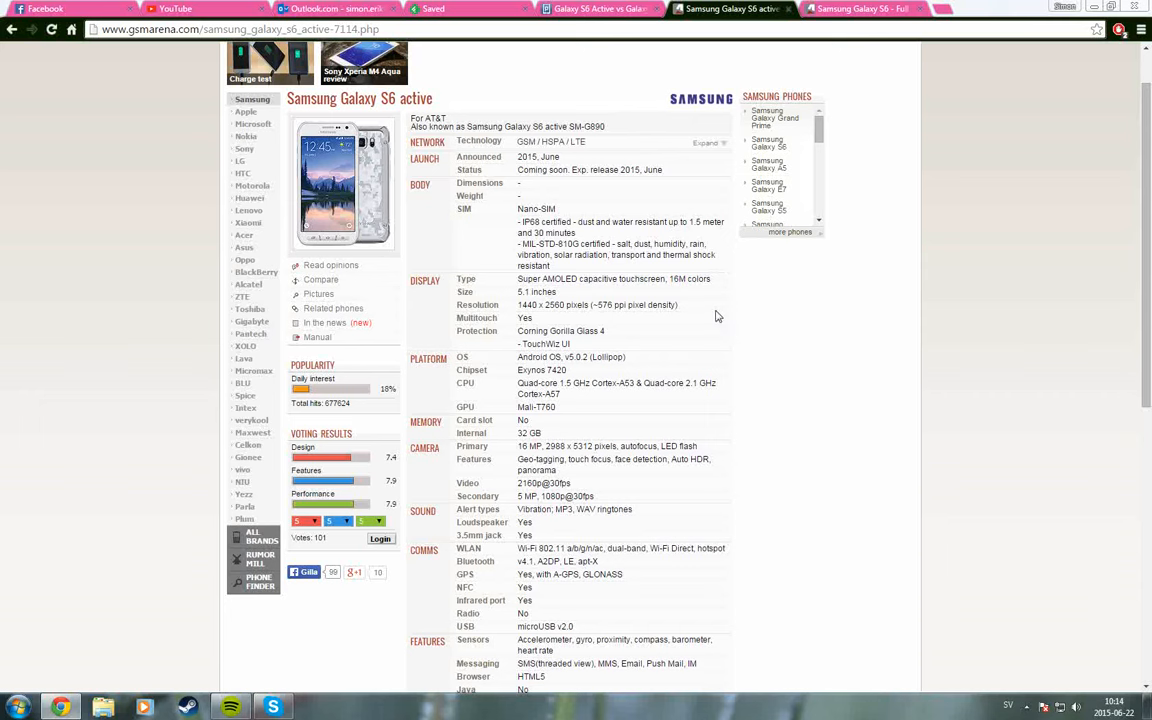
mouse_move(676, 272)
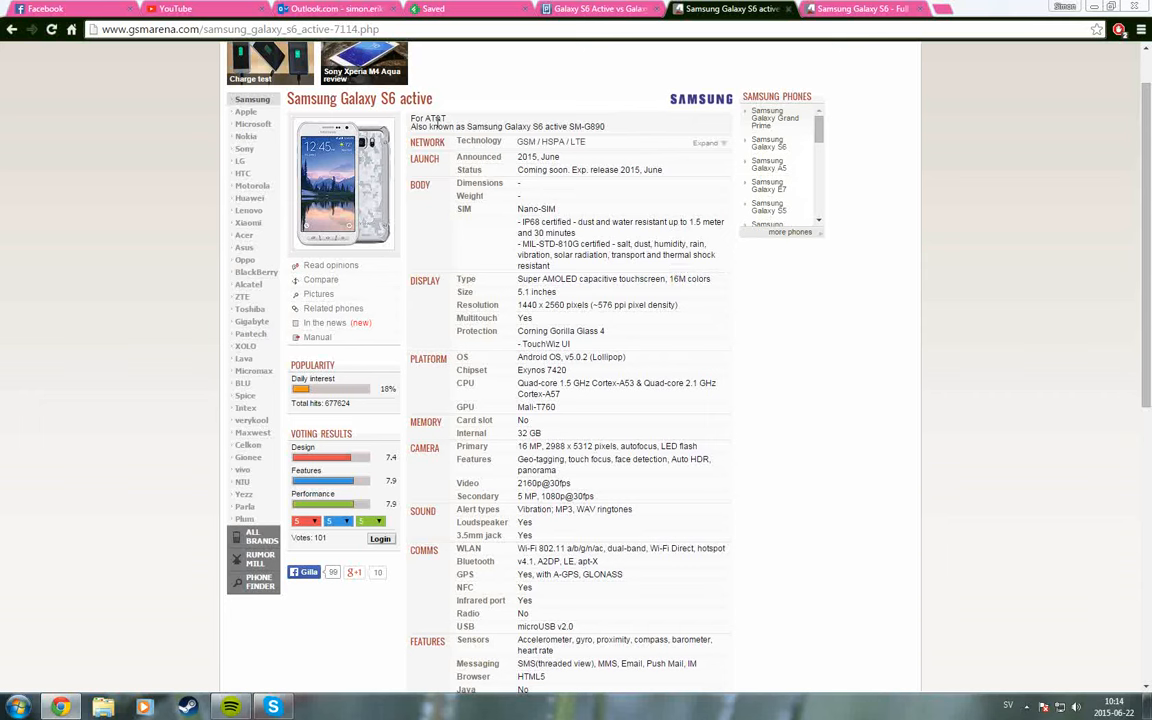
scroll("down", 3)
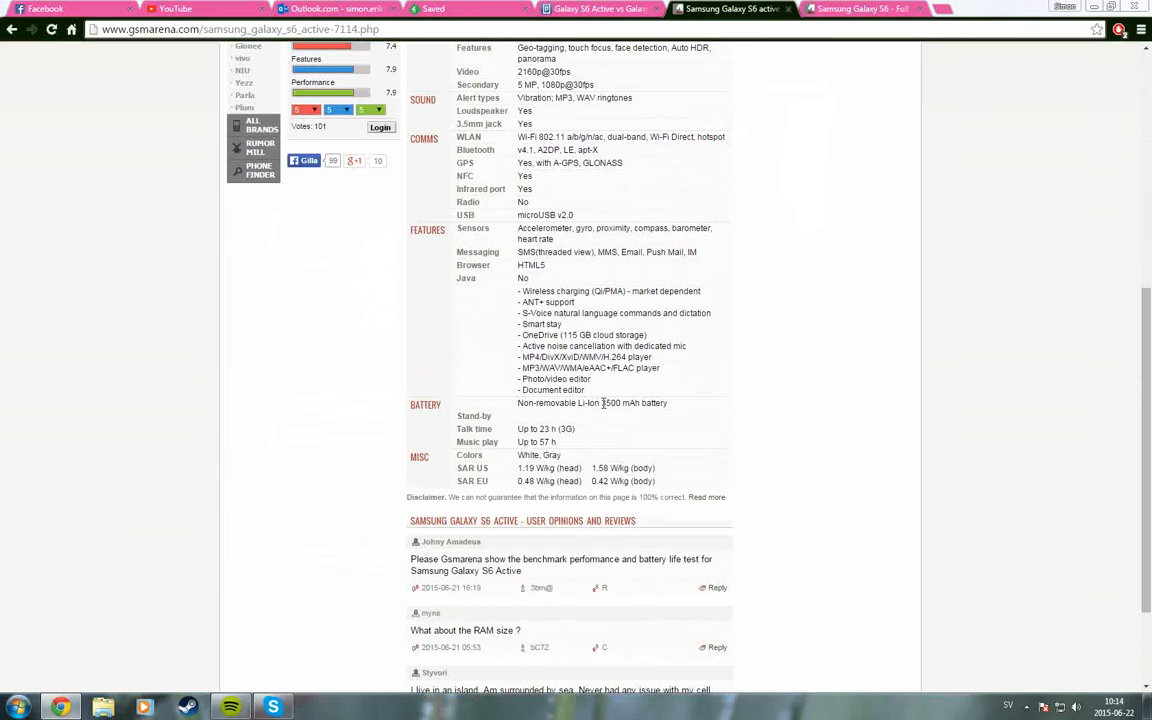
mouse_move(616, 404)
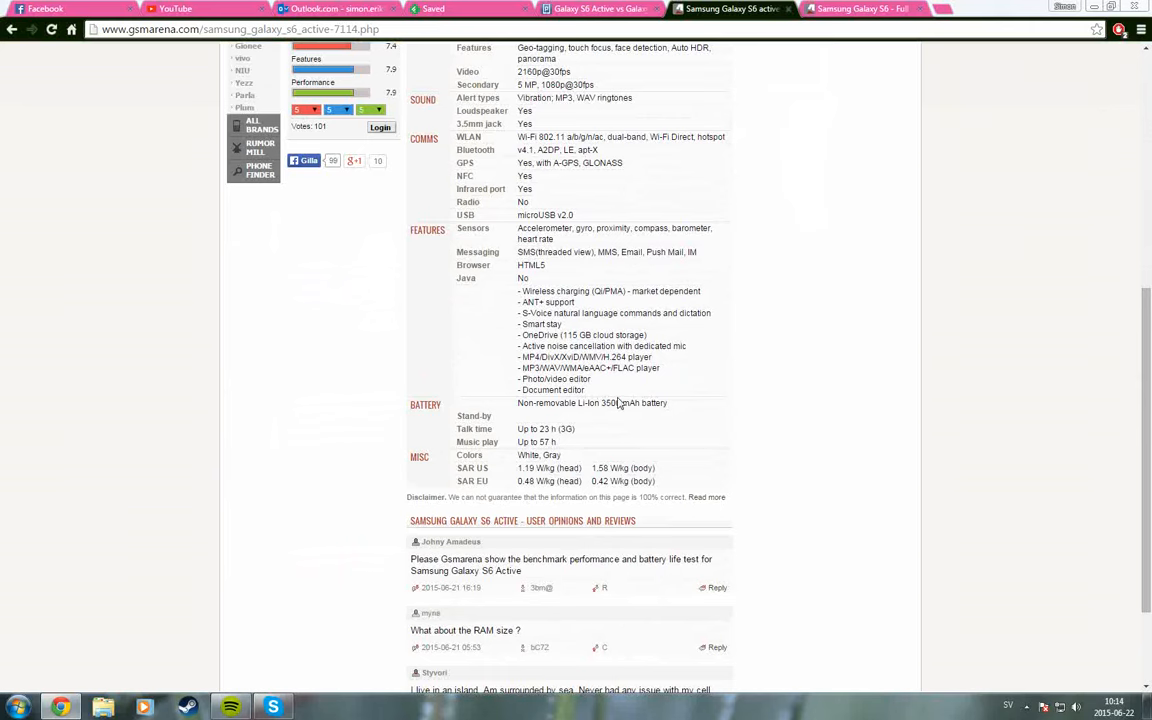
mouse_move(864, 8)
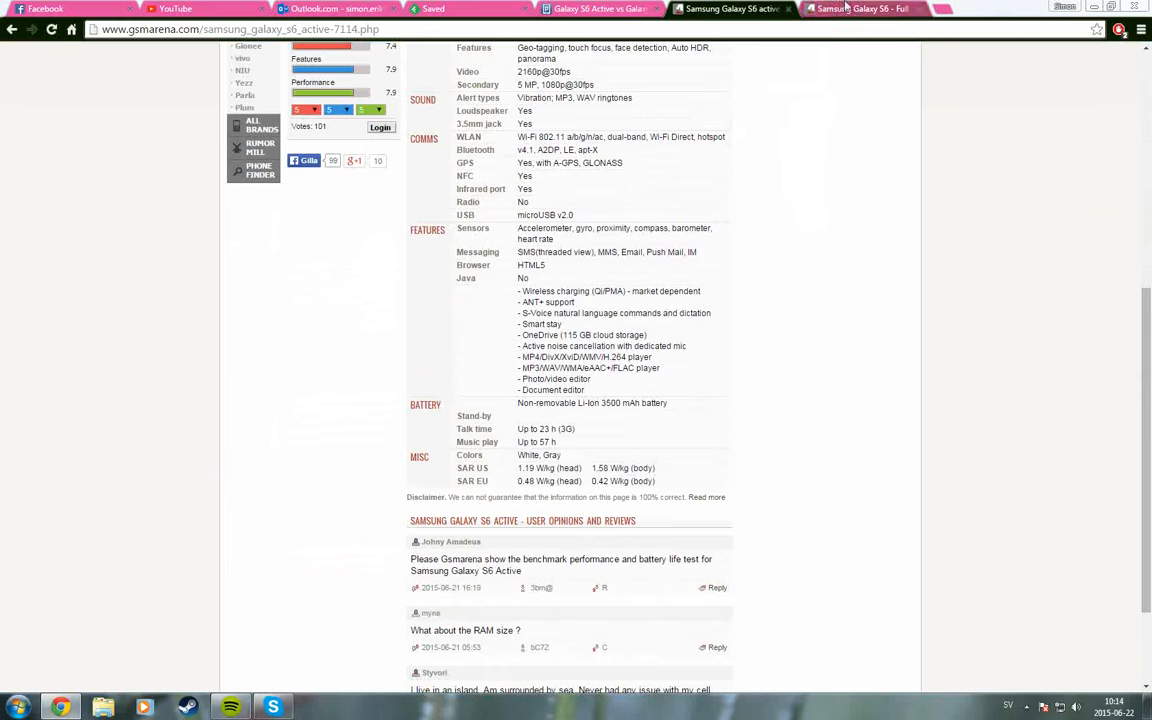
left_click(860, 8)
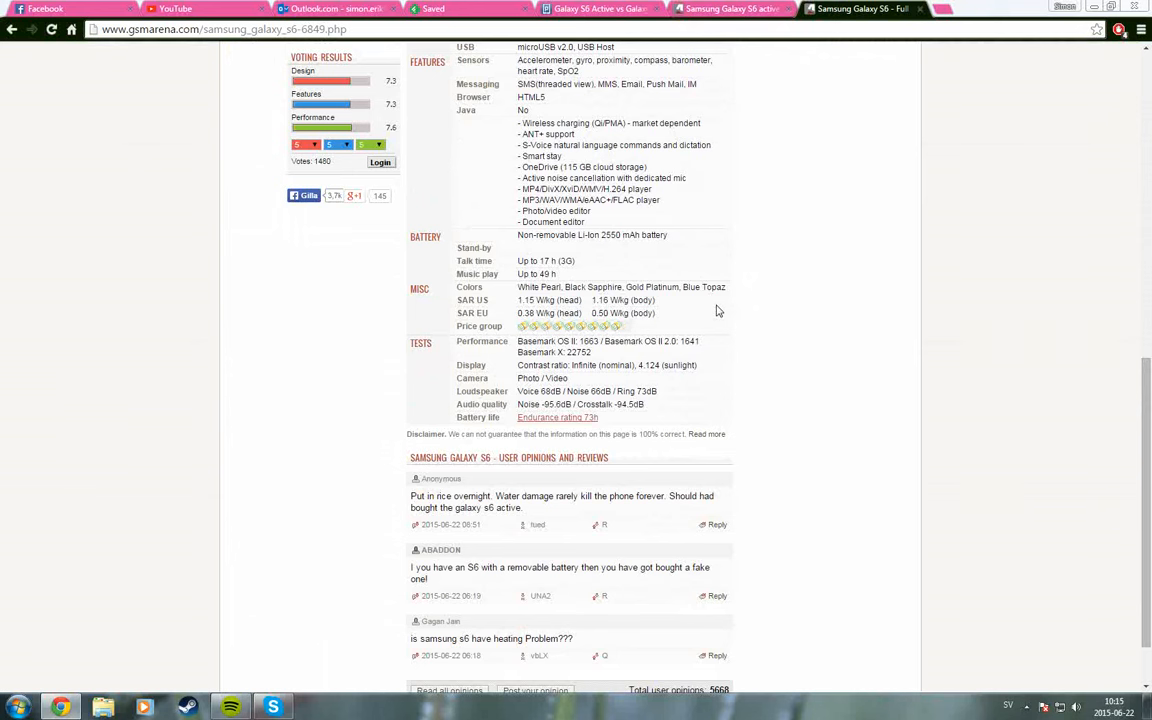
scroll("up", 3)
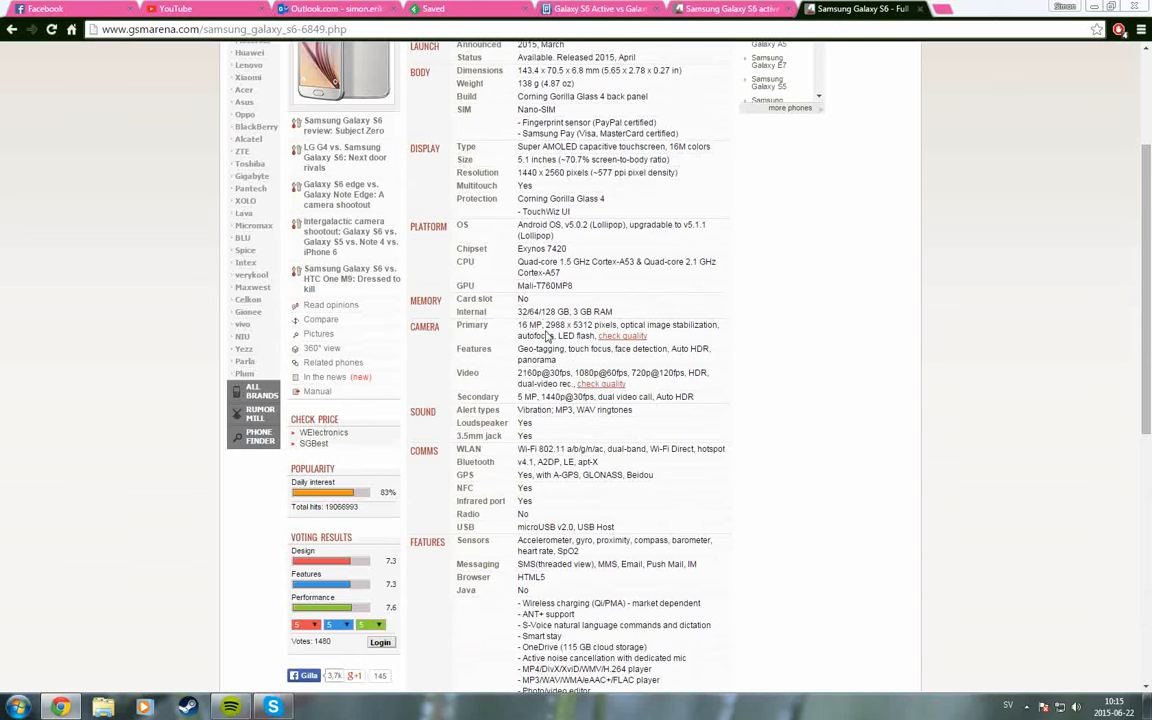
mouse_move(548, 352)
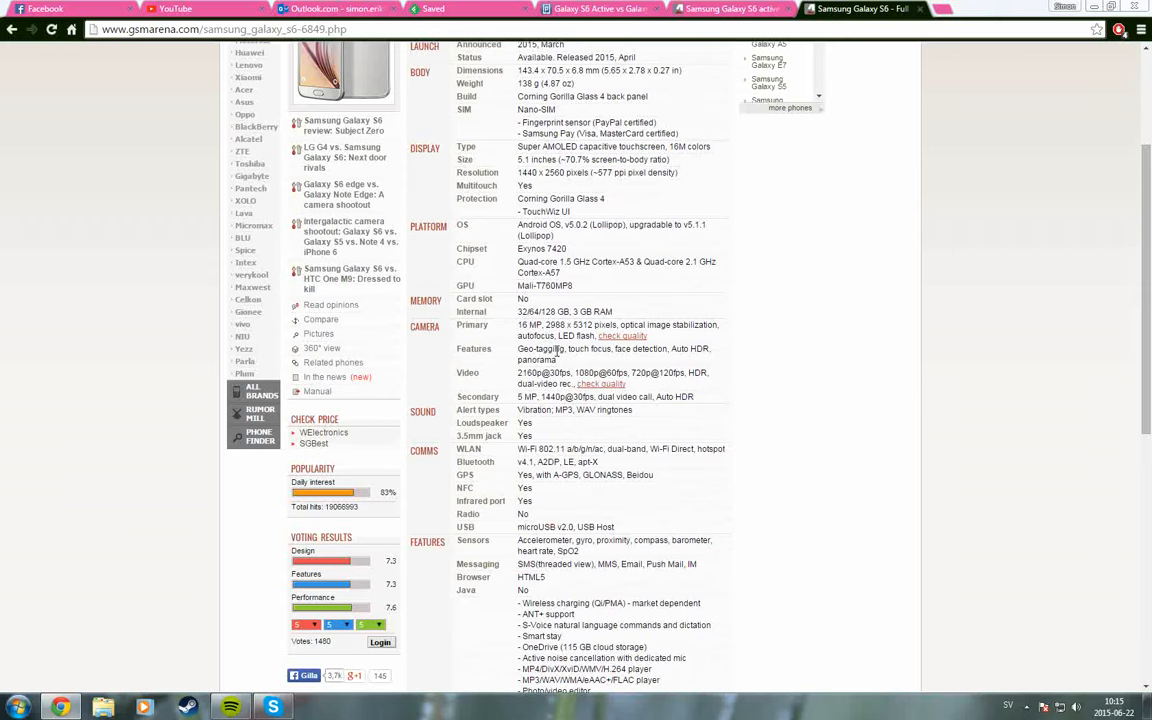
left_click(730, 8)
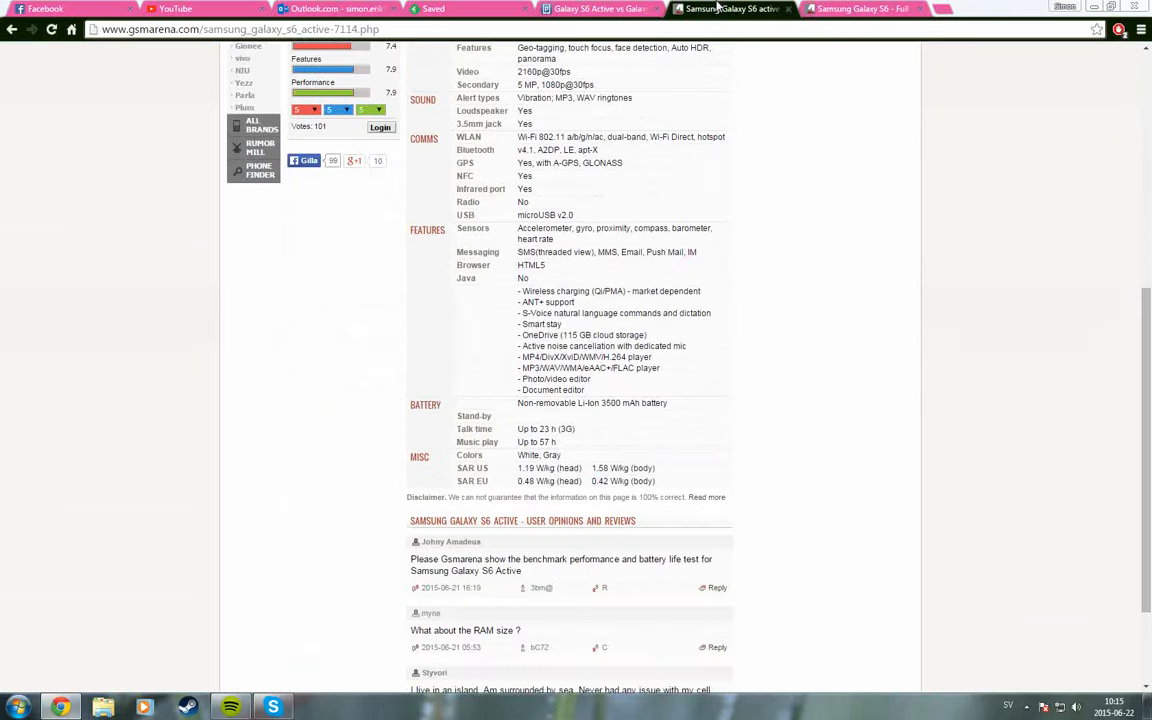
scroll("up", 3)
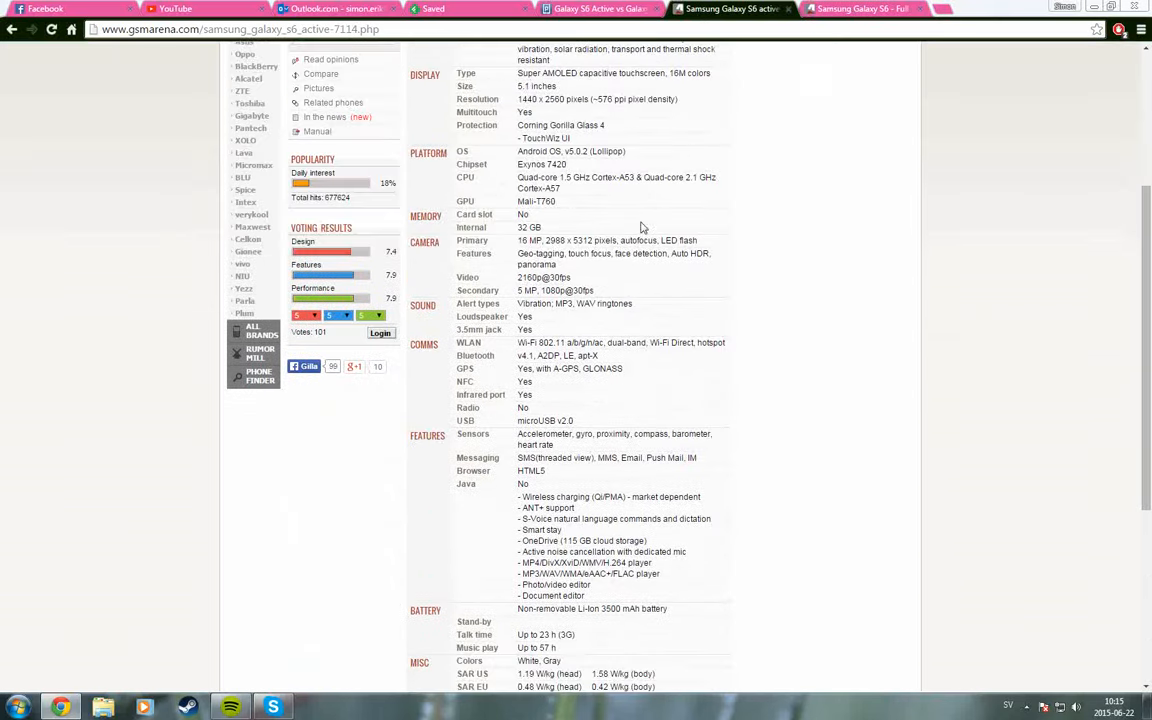
mouse_move(544, 232)
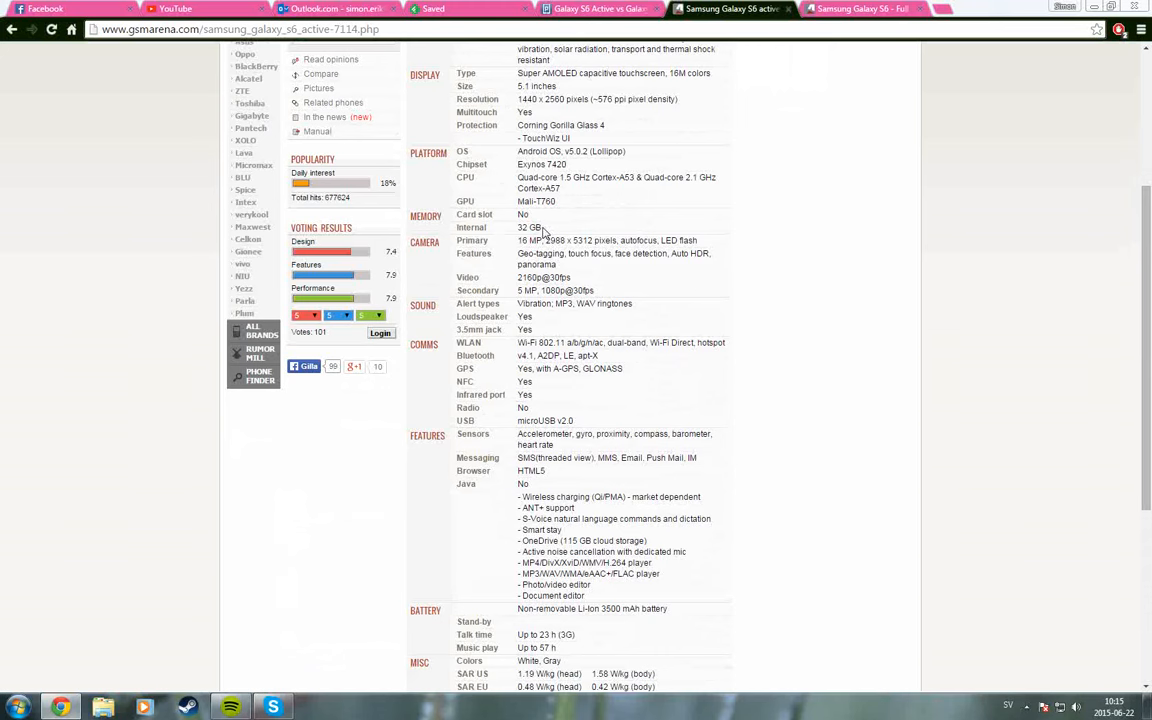
mouse_move(464, 296)
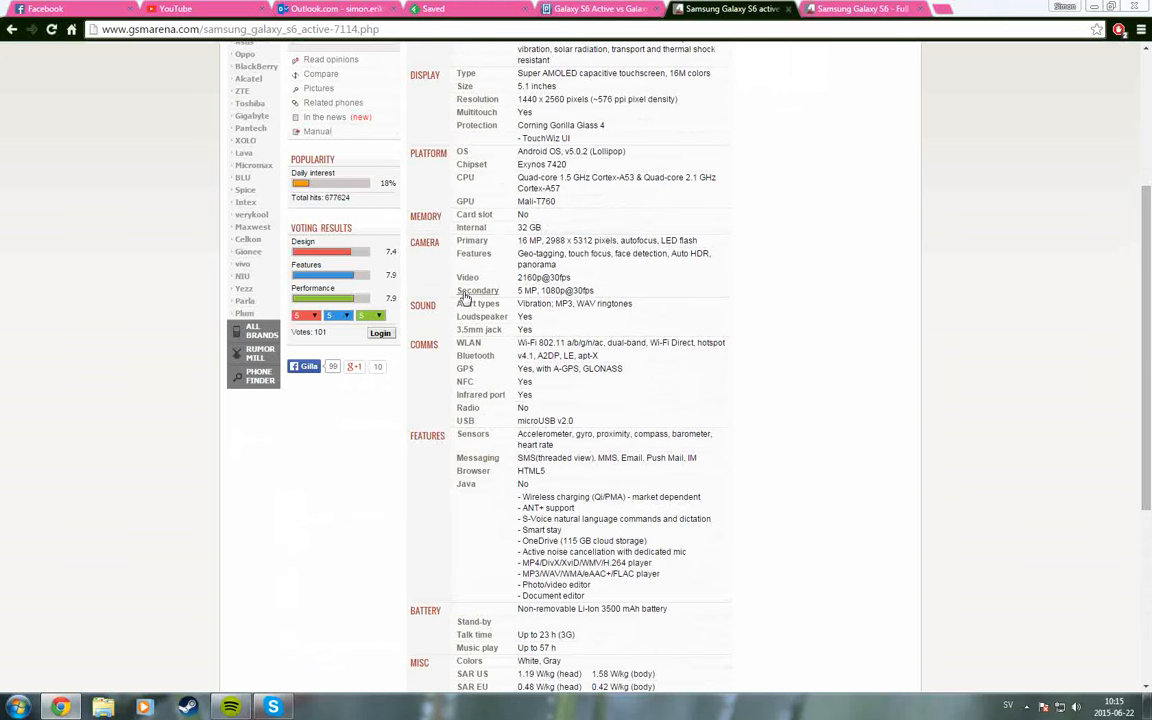
mouse_move(564, 212)
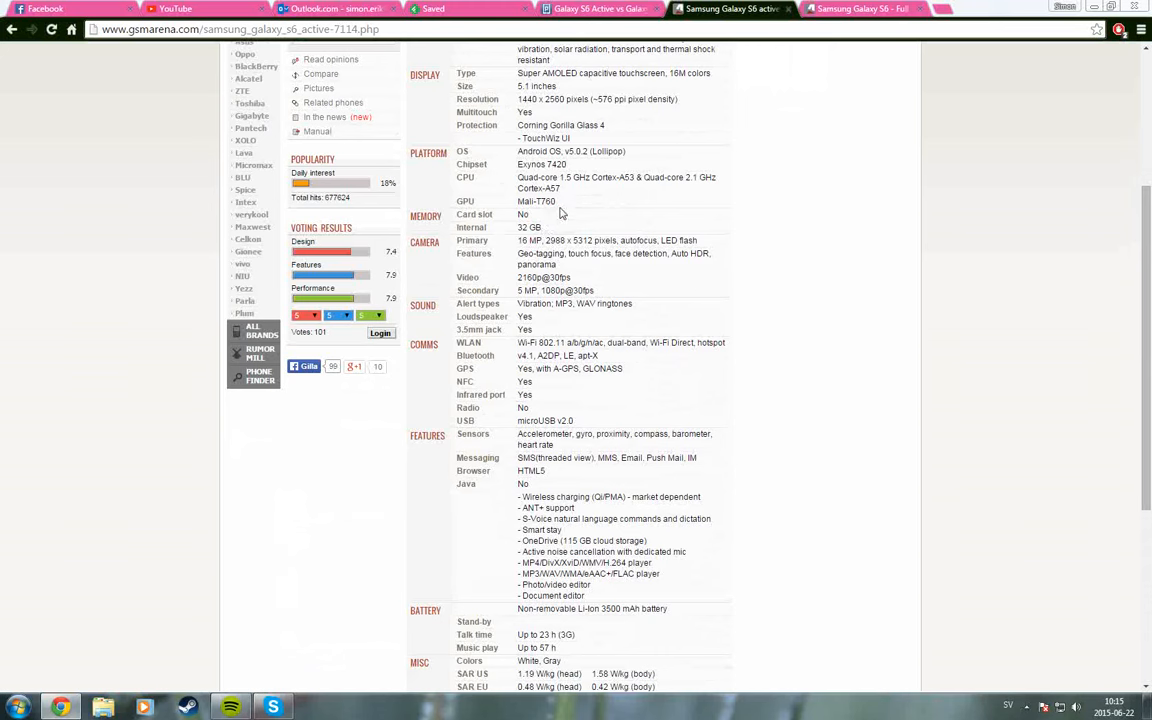
mouse_move(620, 358)
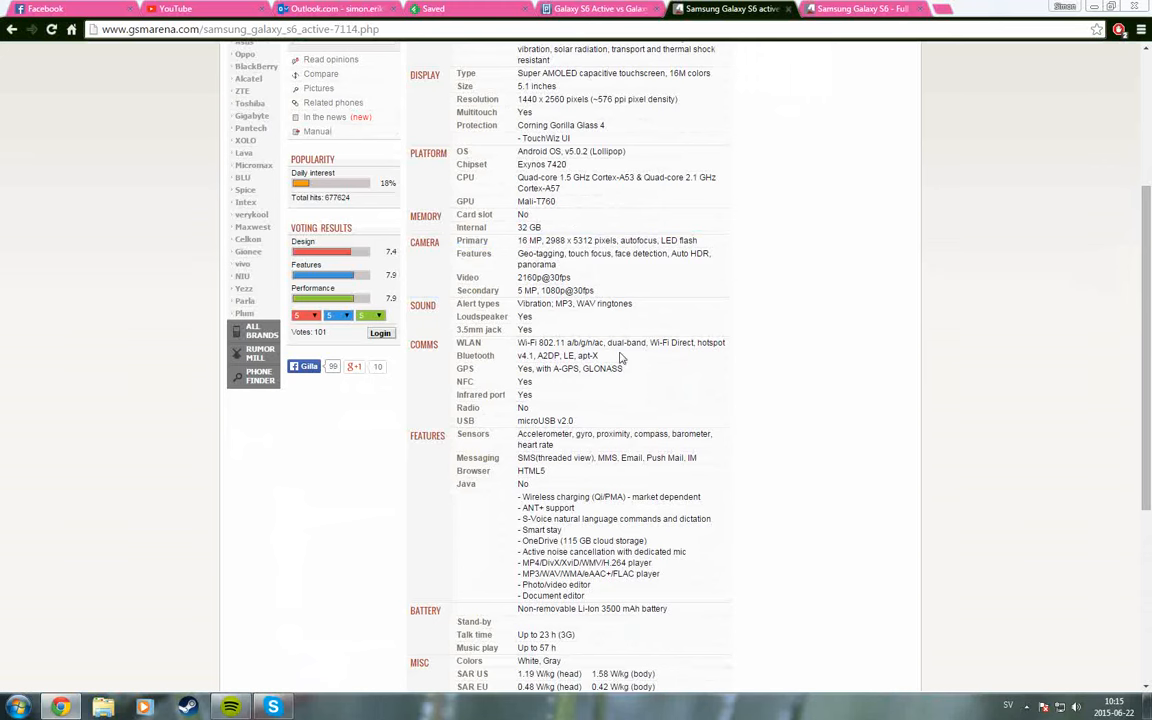
mouse_move(530, 204)
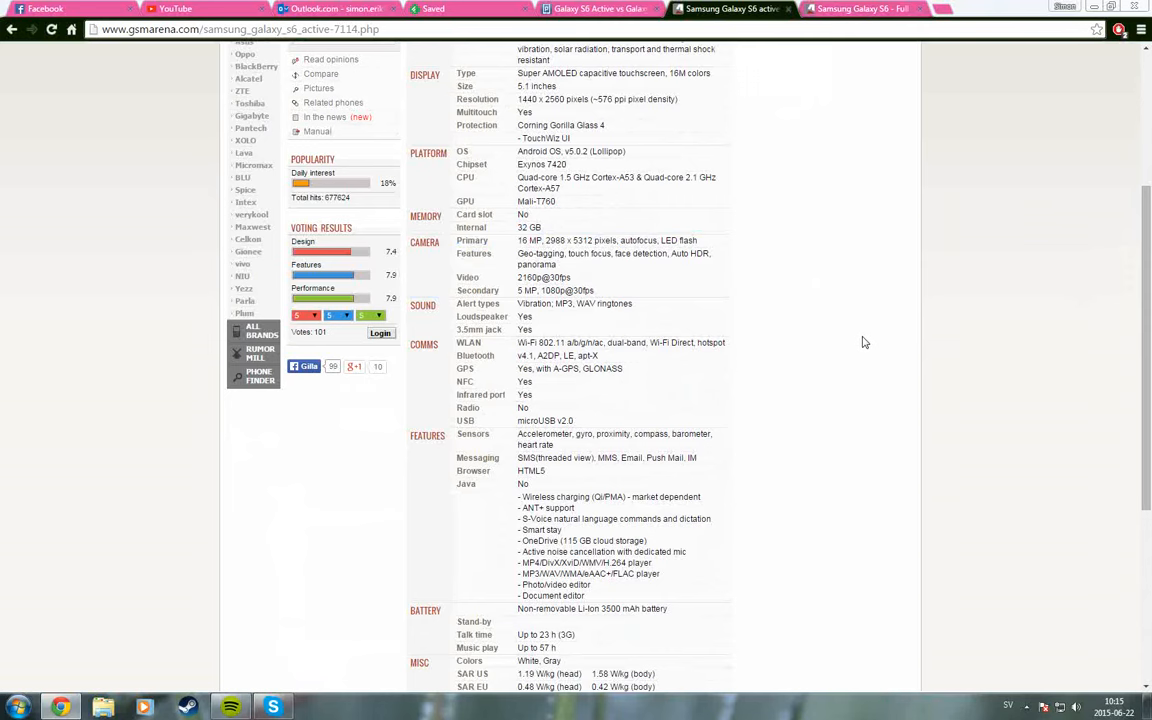
scroll("up", 3)
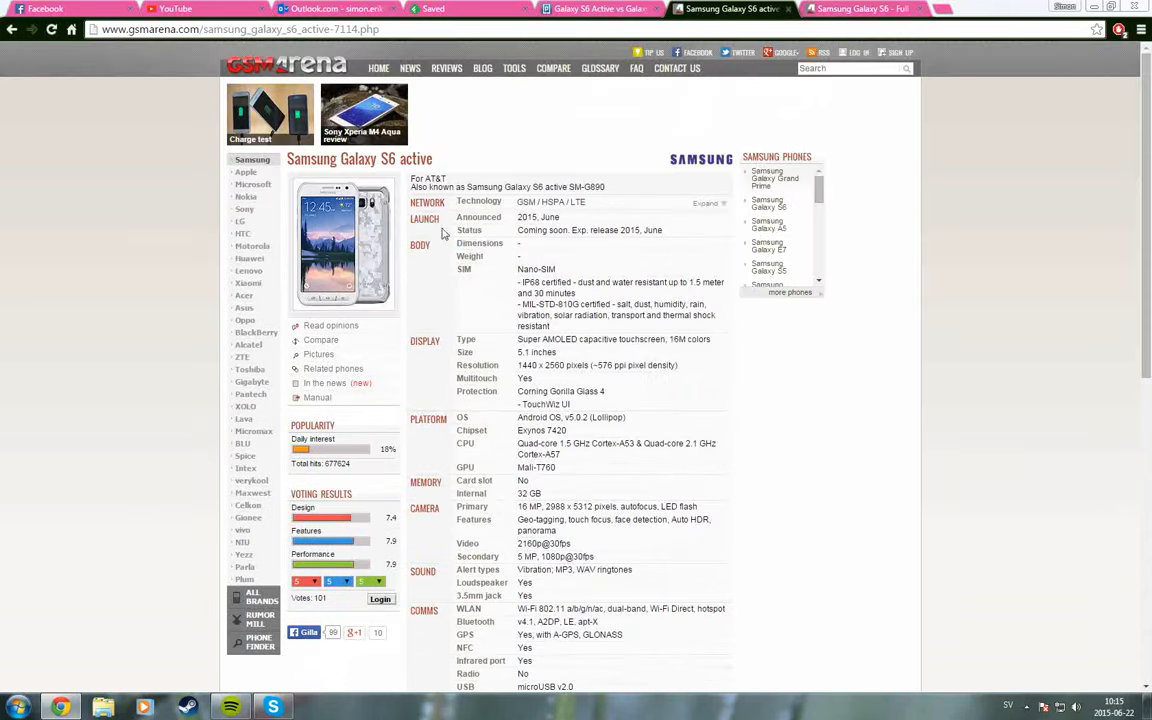
mouse_move(820, 546)
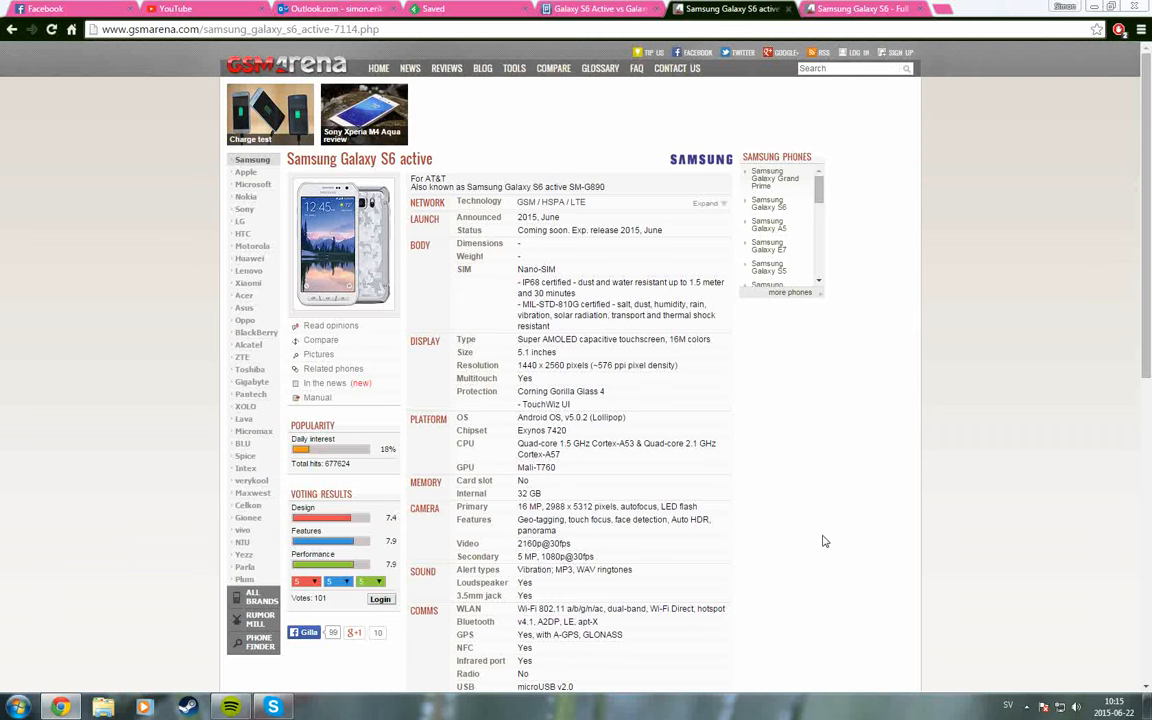
mouse_move(544, 170)
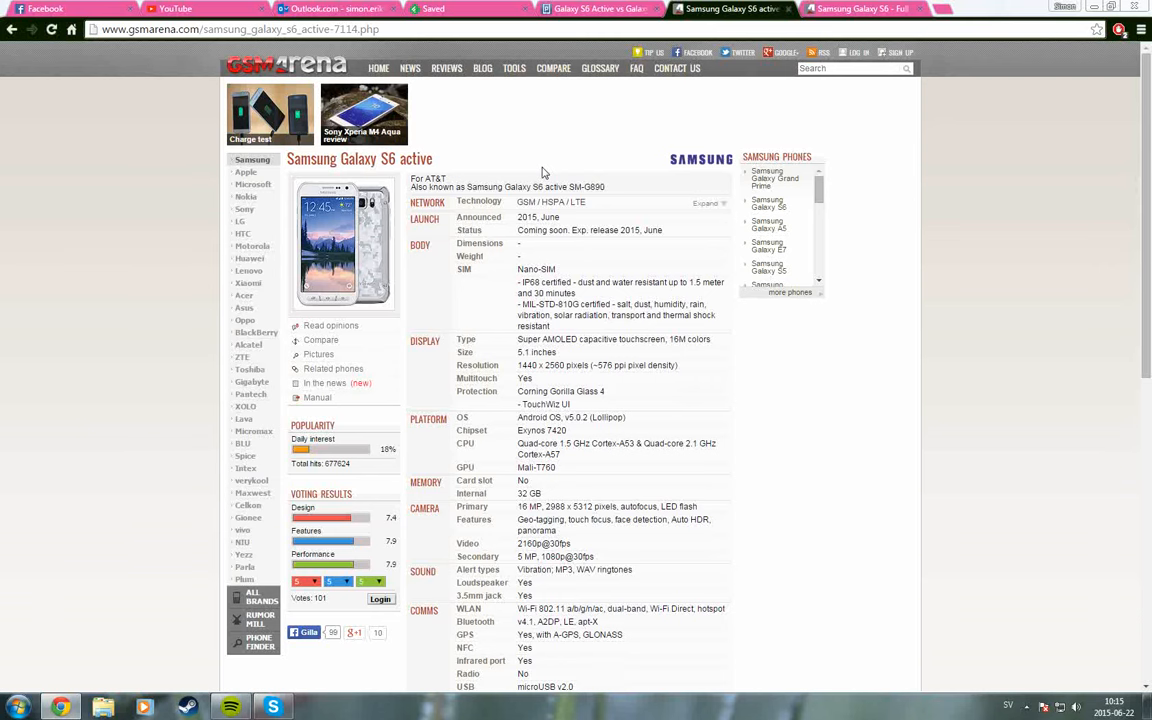
mouse_move(636, 412)
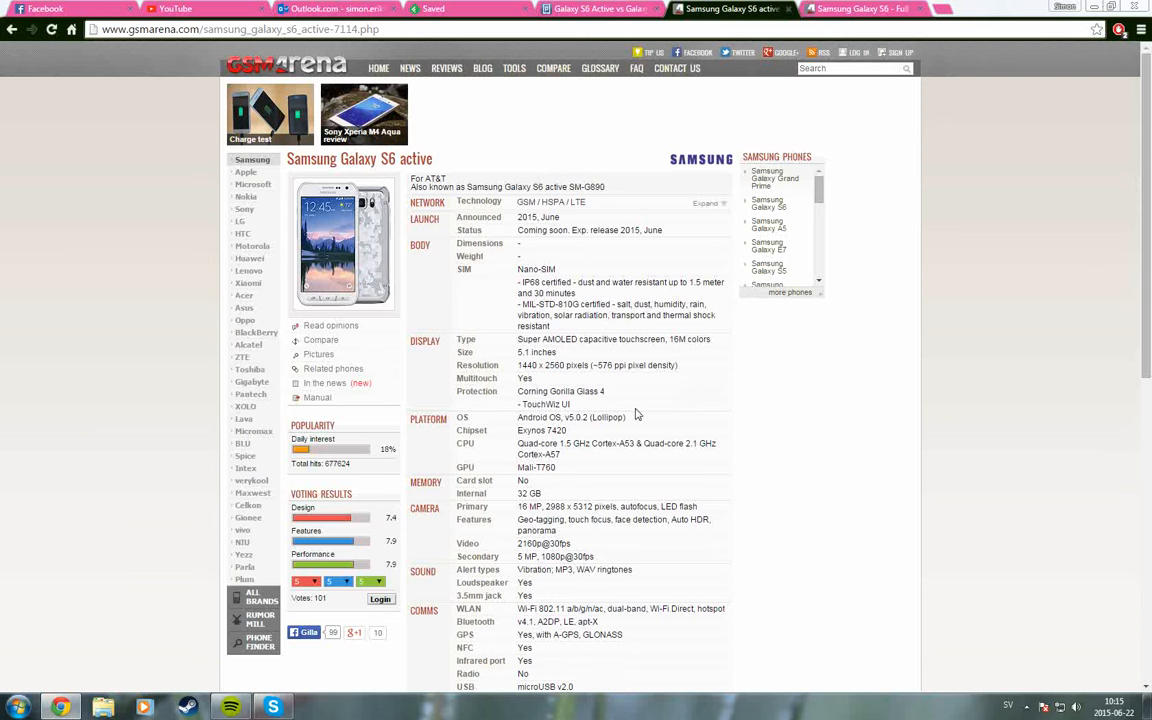
mouse_move(656, 408)
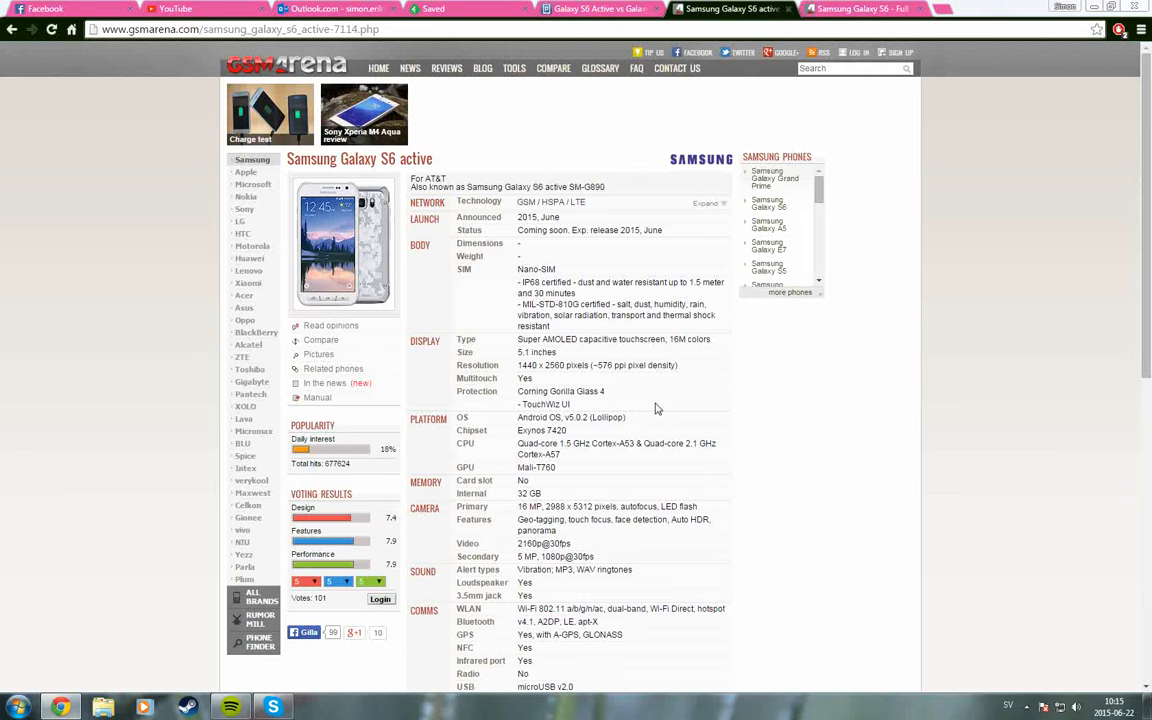
mouse_move(608, 358)
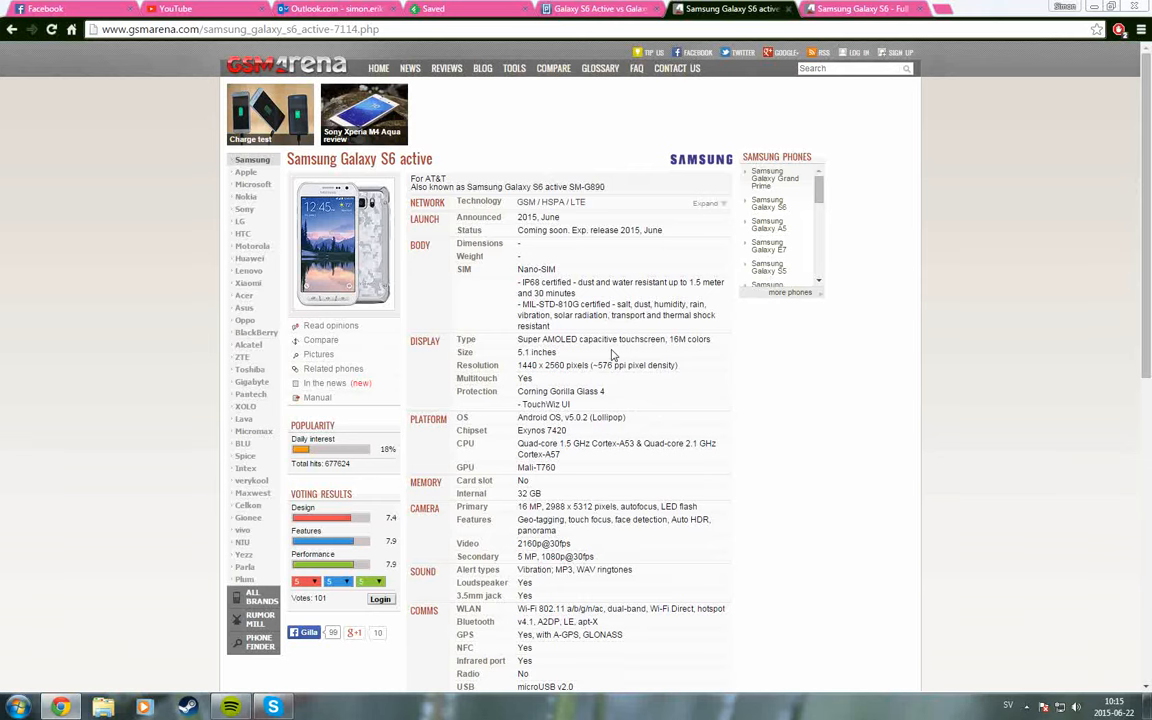
scroll("down", 3)
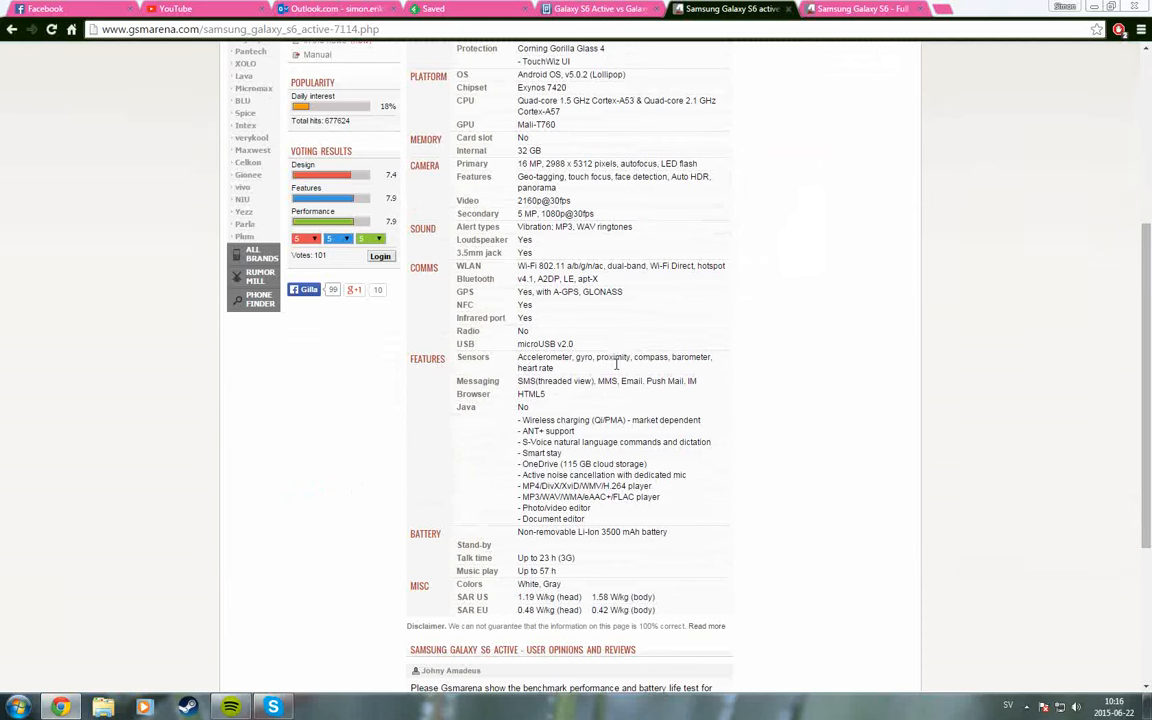
mouse_move(664, 330)
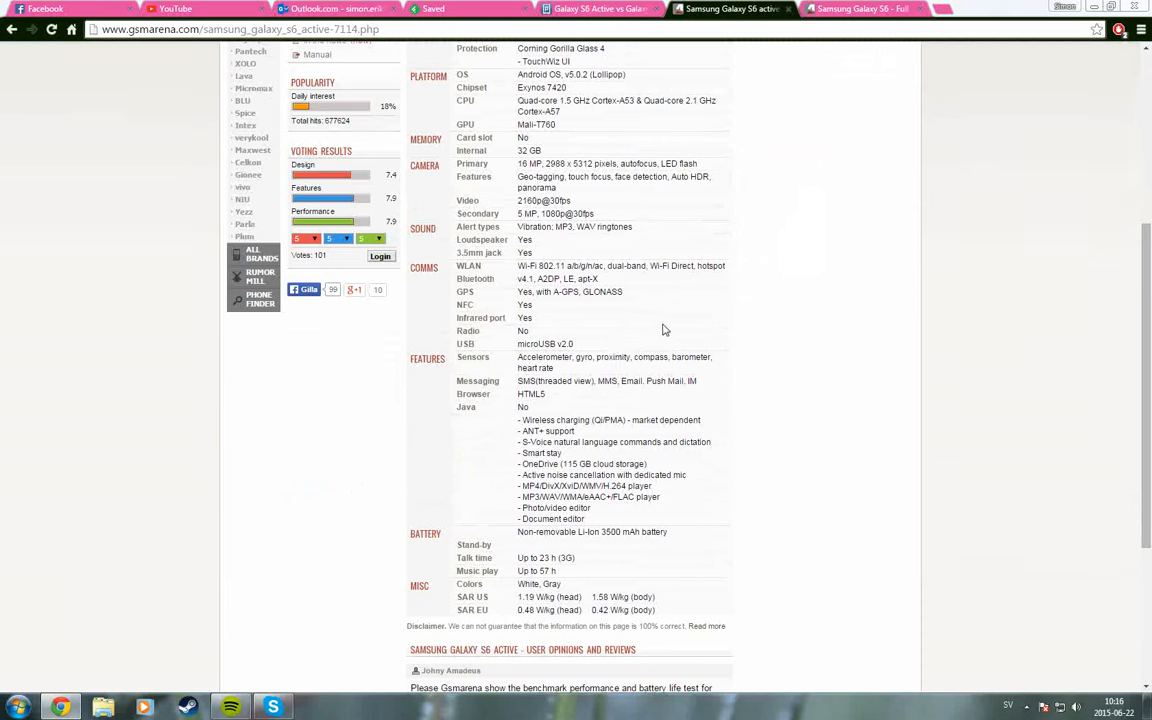
mouse_move(660, 284)
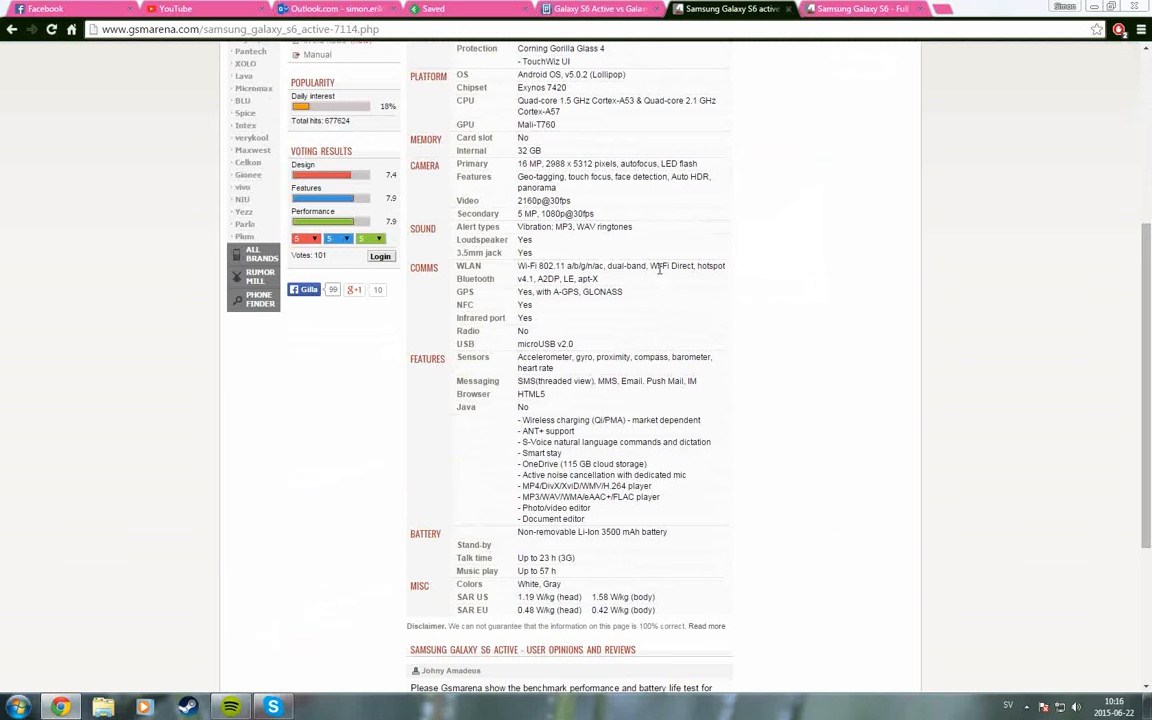
mouse_move(624, 292)
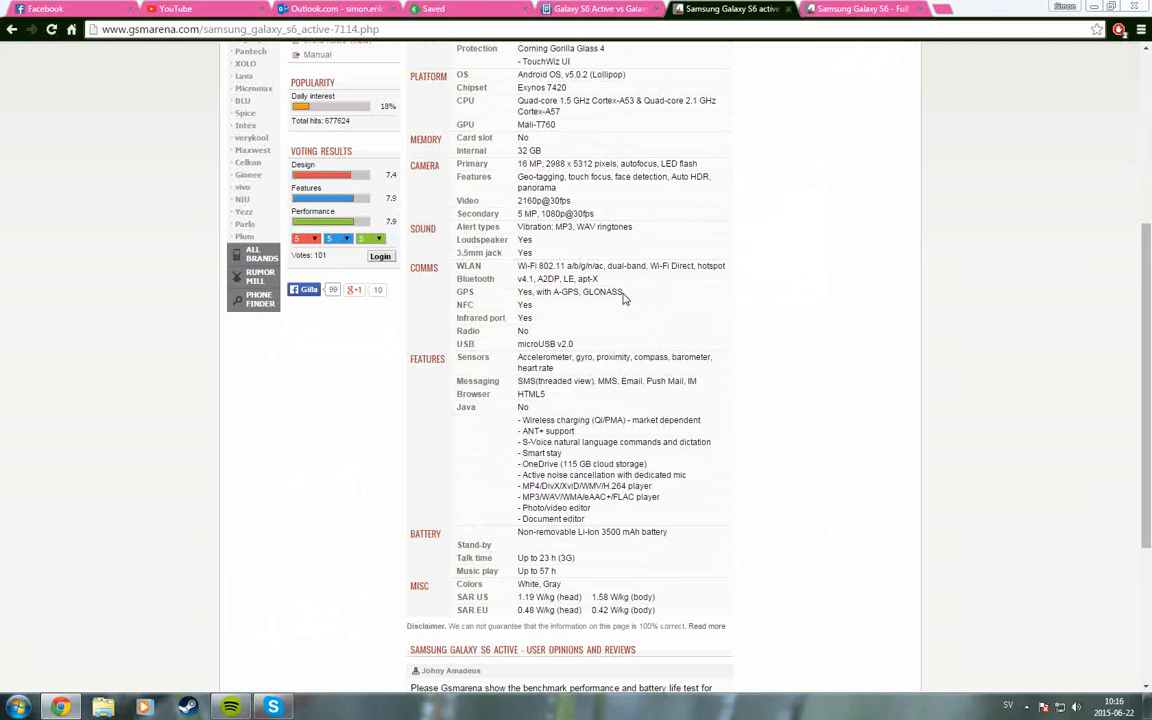
mouse_move(624, 296)
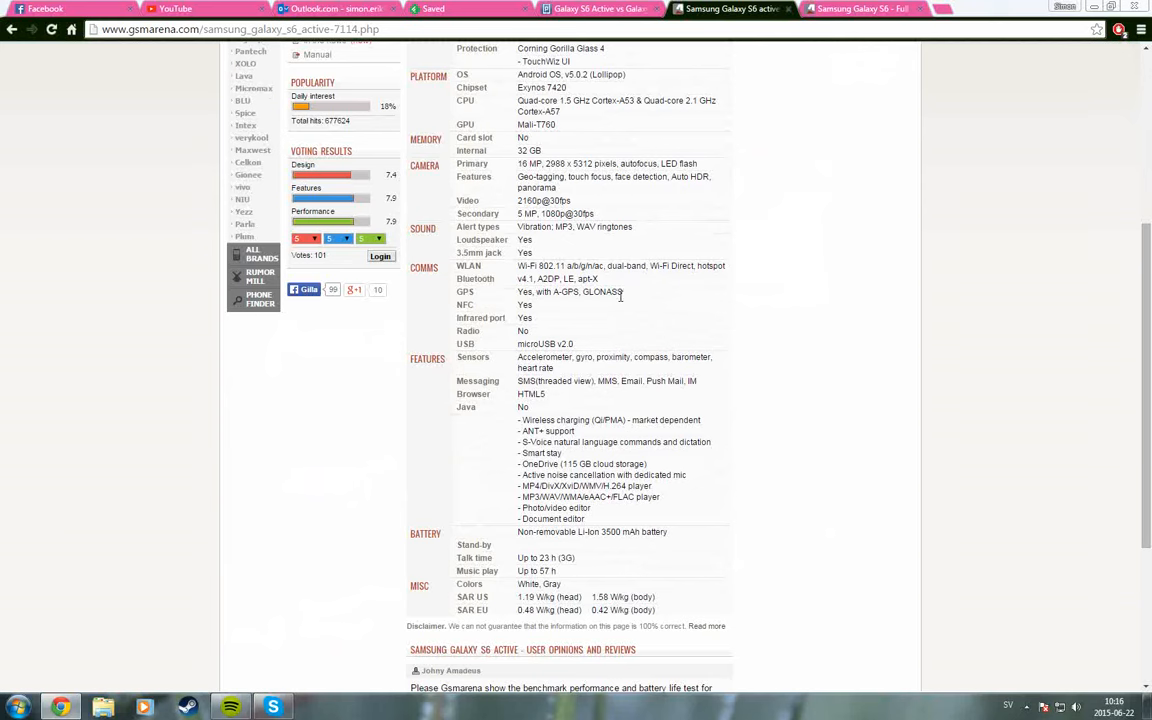
scroll("up", 3)
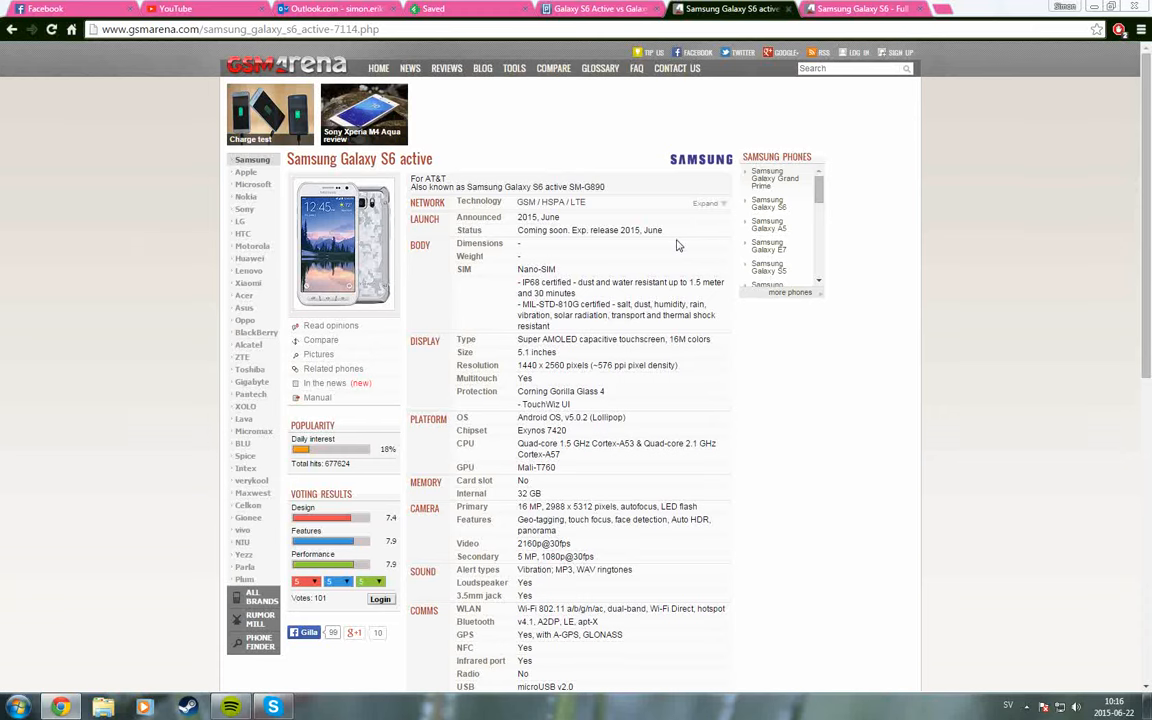
mouse_move(676, 250)
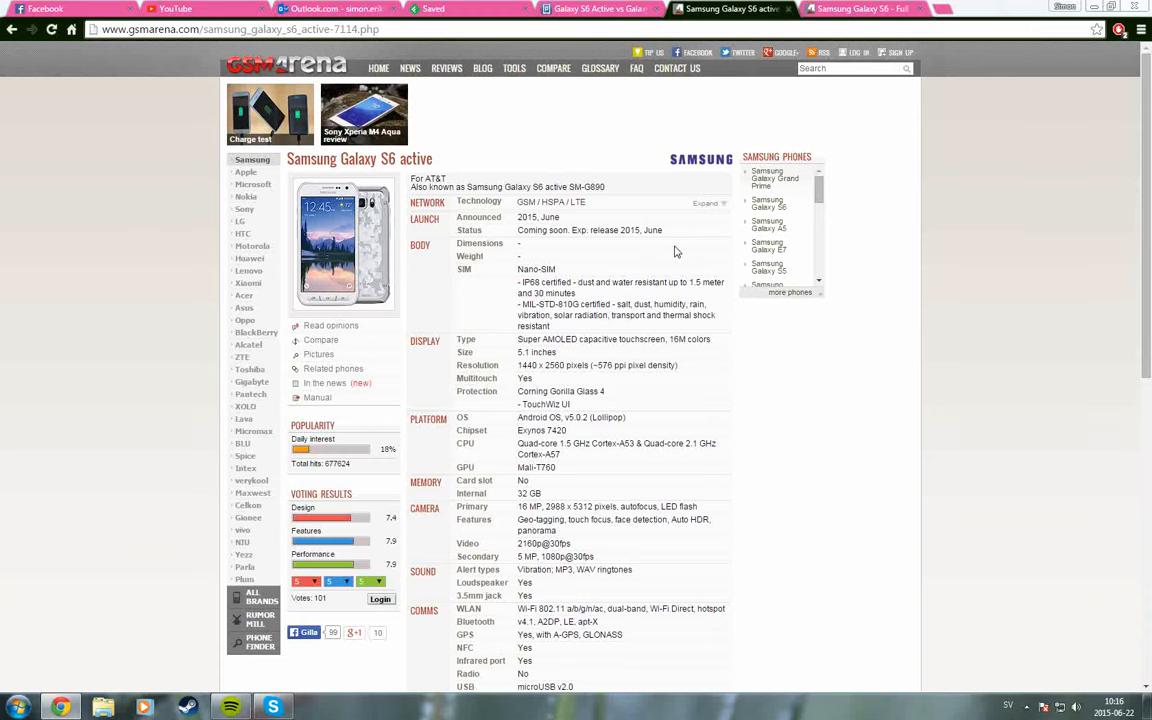
- Switch to the Galaxy S6 spec tab and scroll to its network and launch details
left_click(860, 8)
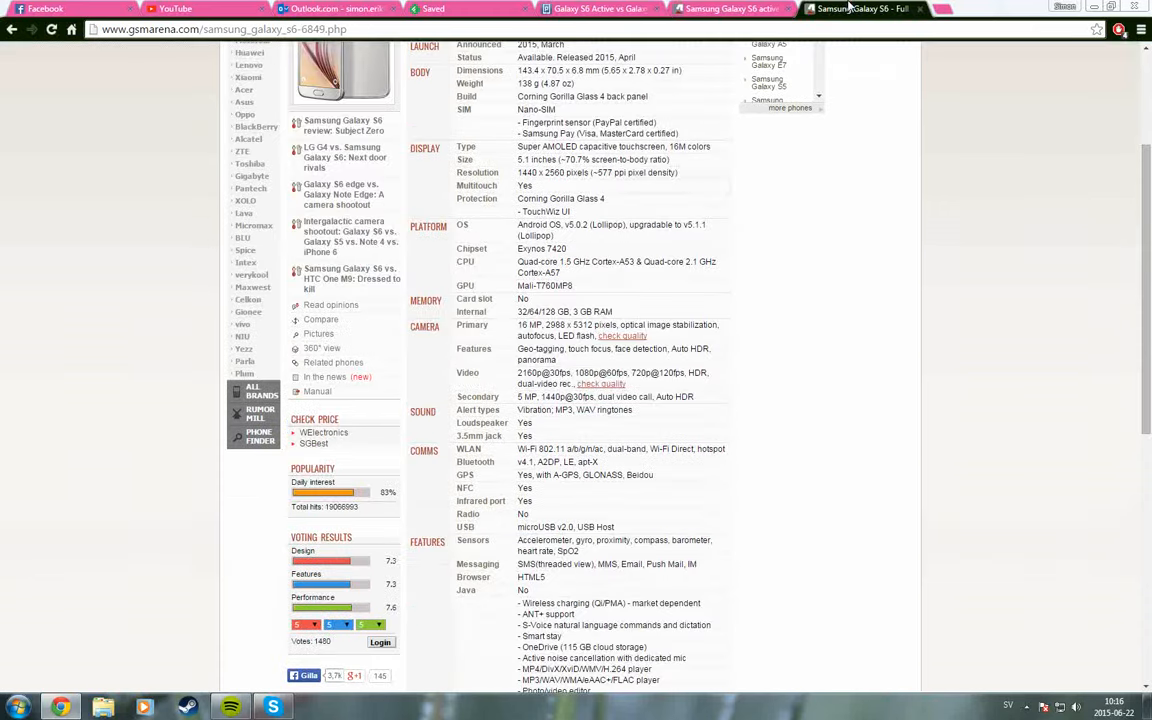
scroll("up", 3)
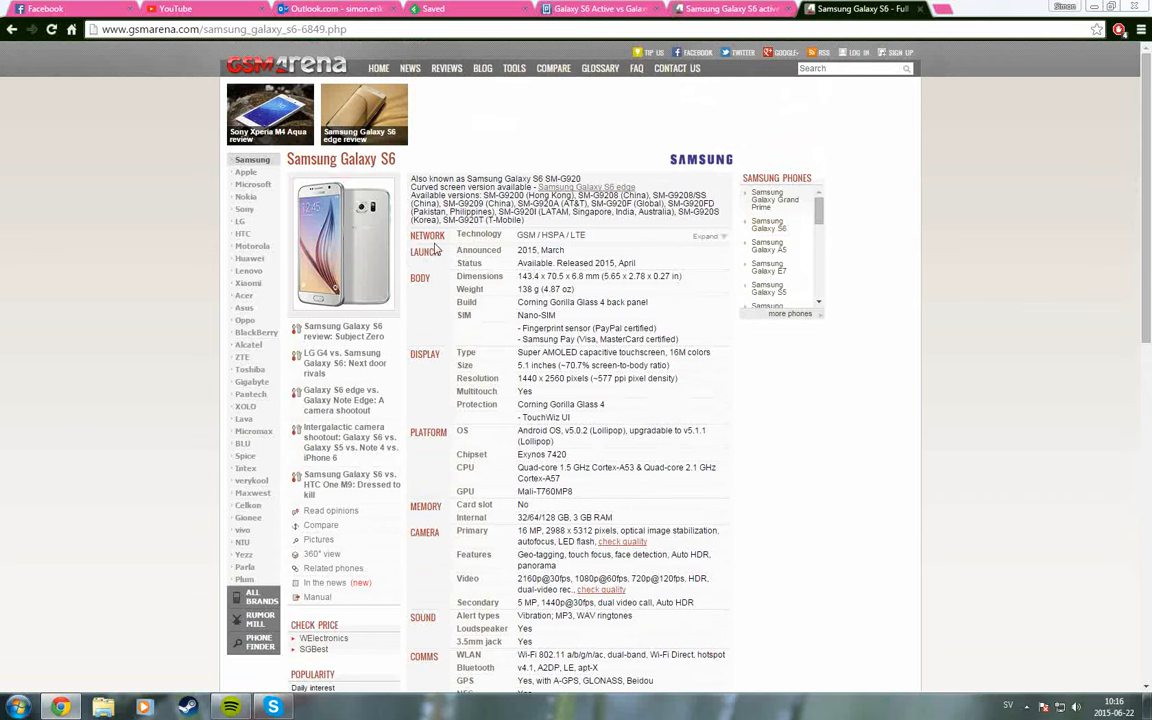
mouse_move(668, 270)
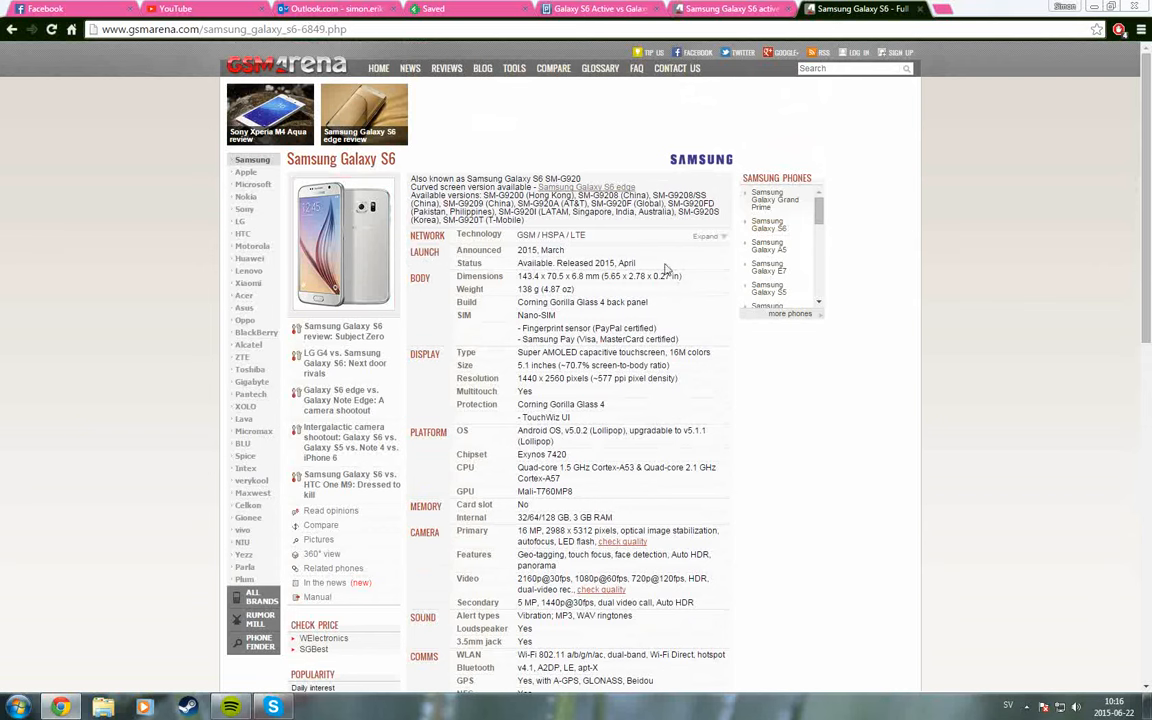
mouse_move(760, 8)
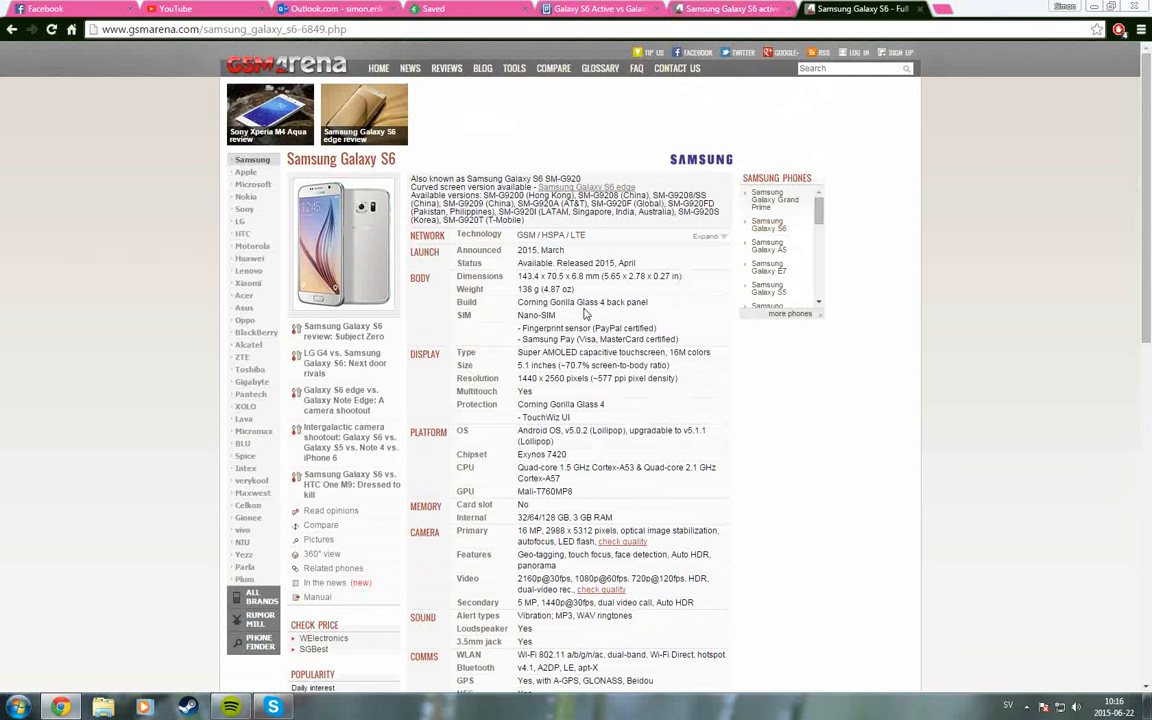
mouse_move(584, 308)
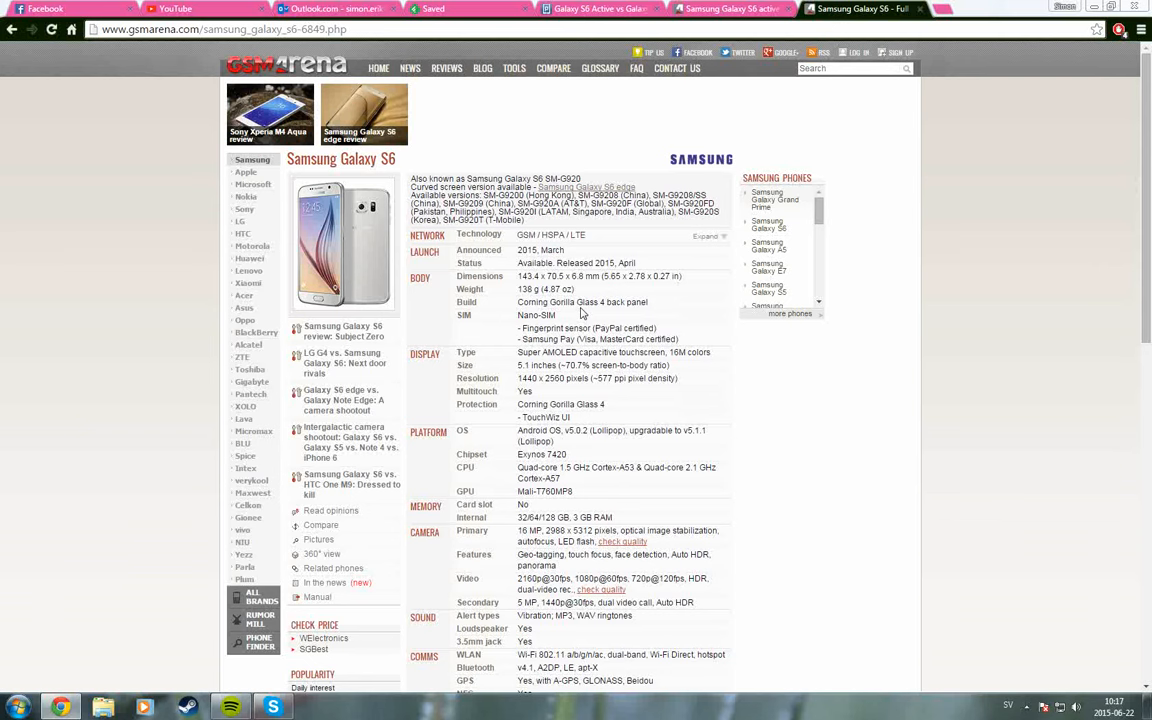
- Return to the Pocketnow comparison article and scroll down to its embedded video
left_click(596, 8)
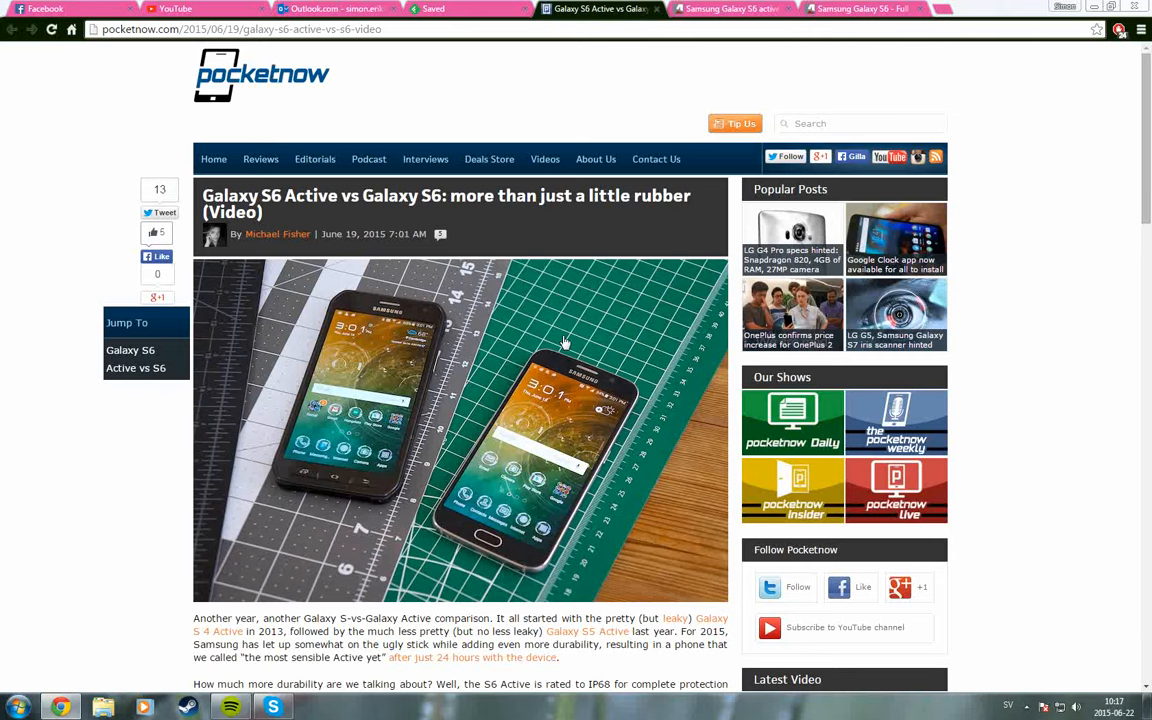
mouse_move(508, 384)
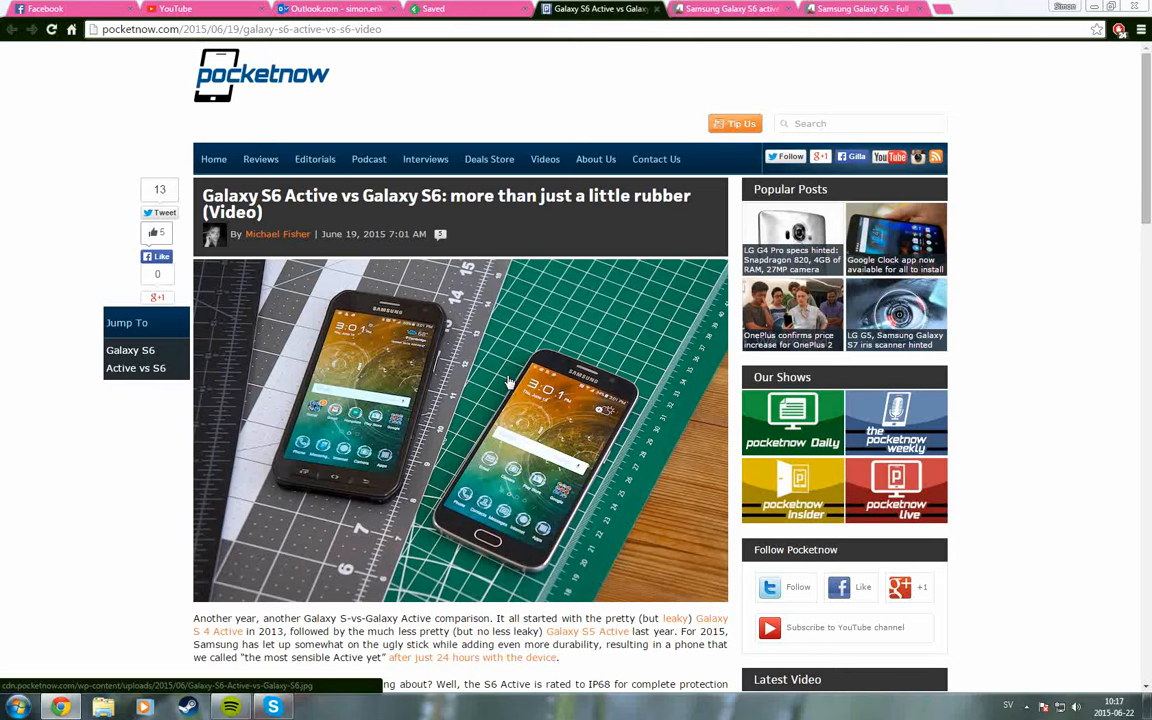
mouse_move(512, 476)
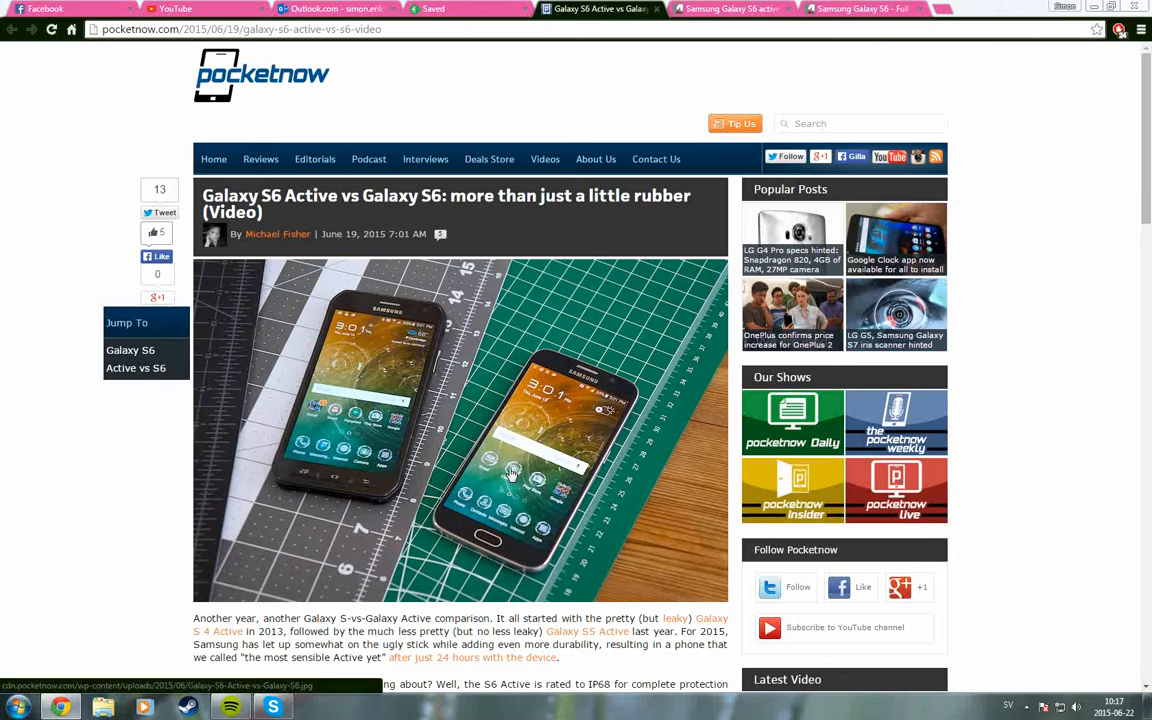
scroll("down", 3)
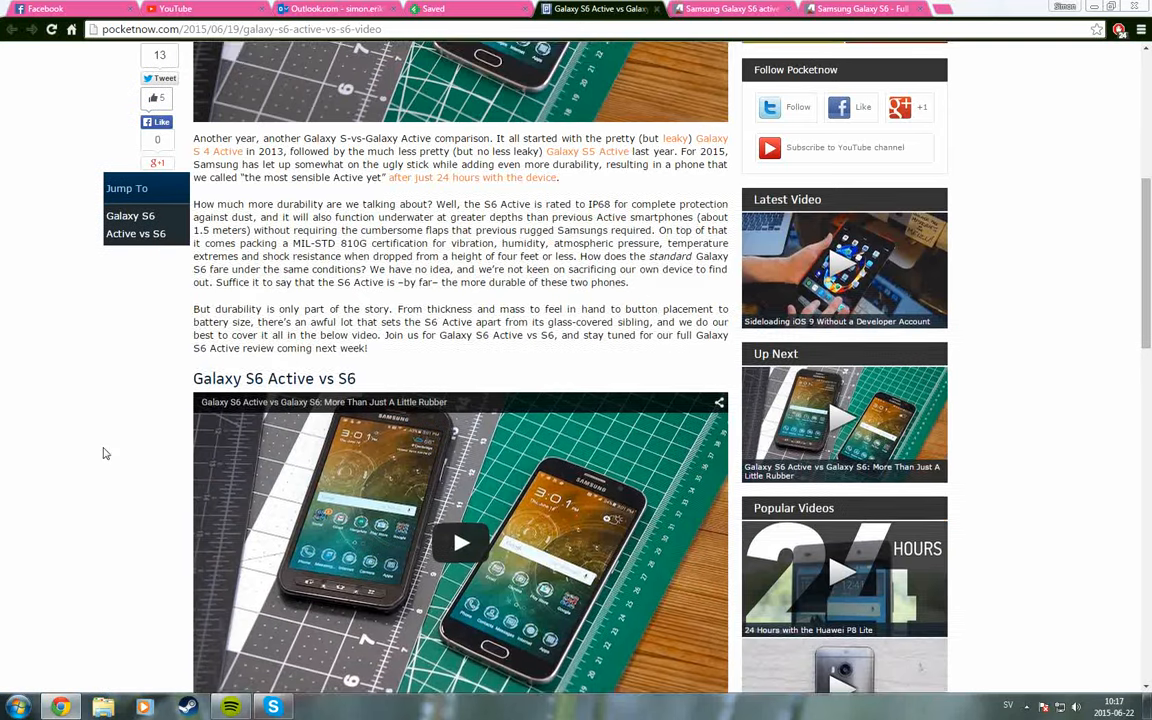
scroll("down", 3)
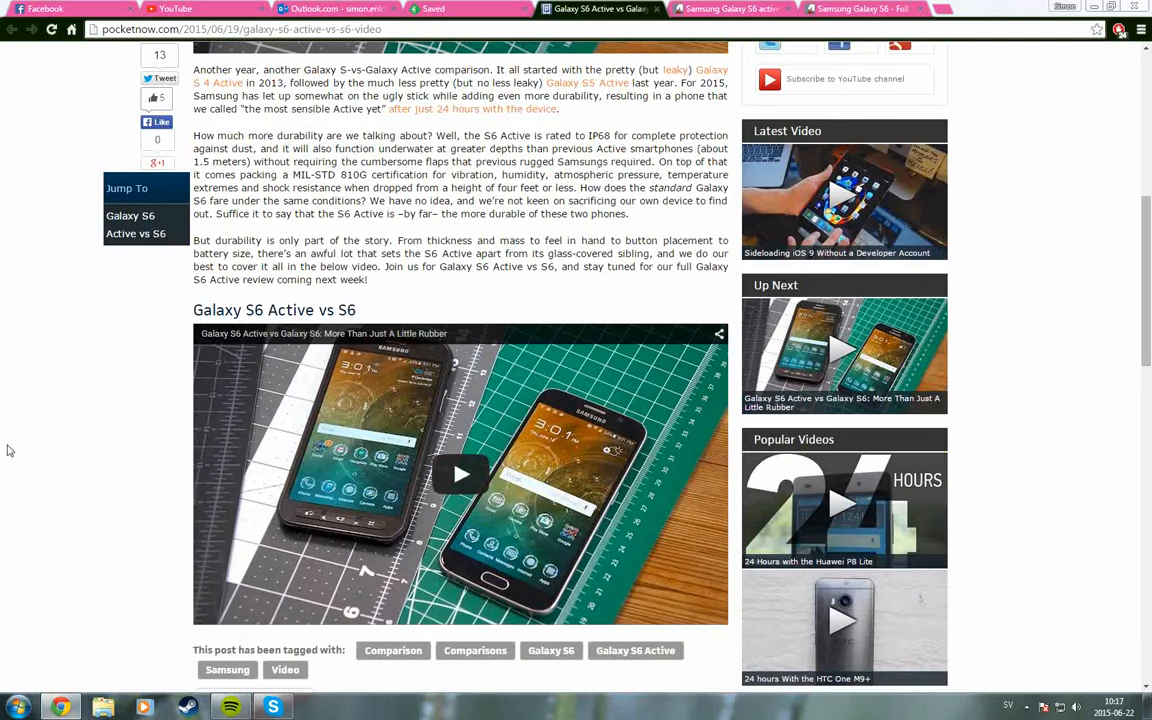
mouse_move(18, 412)
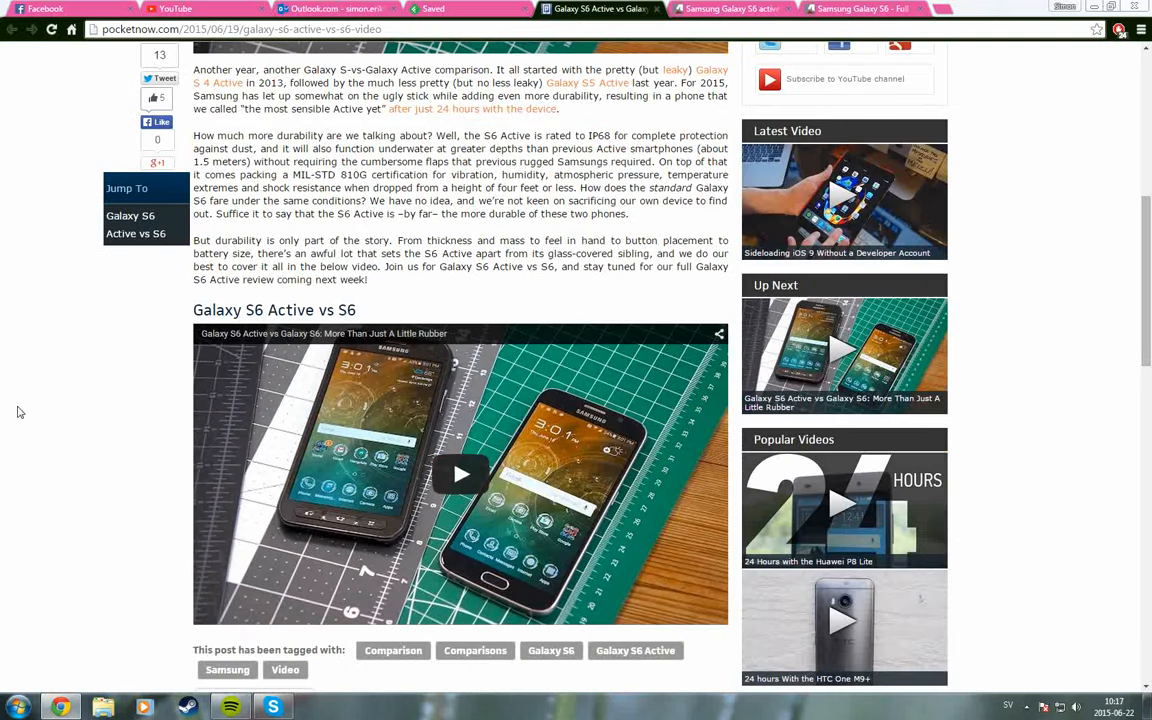